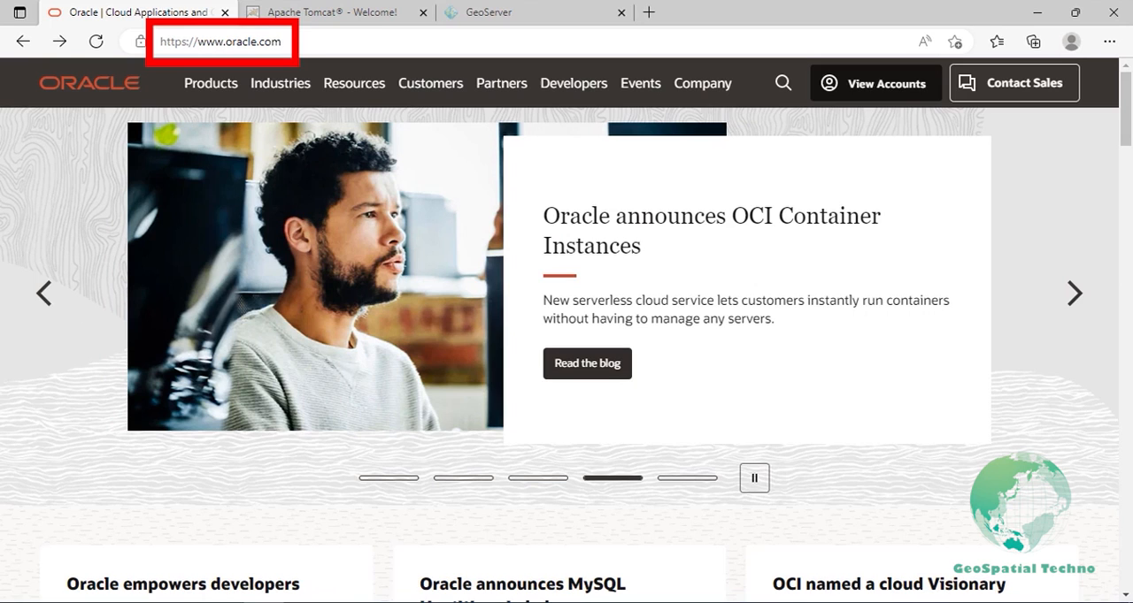
Navigate from Oracle's Products menu to the Java product page and its downloads page
{"action": "left_click", "coordinate": [210, 81]}
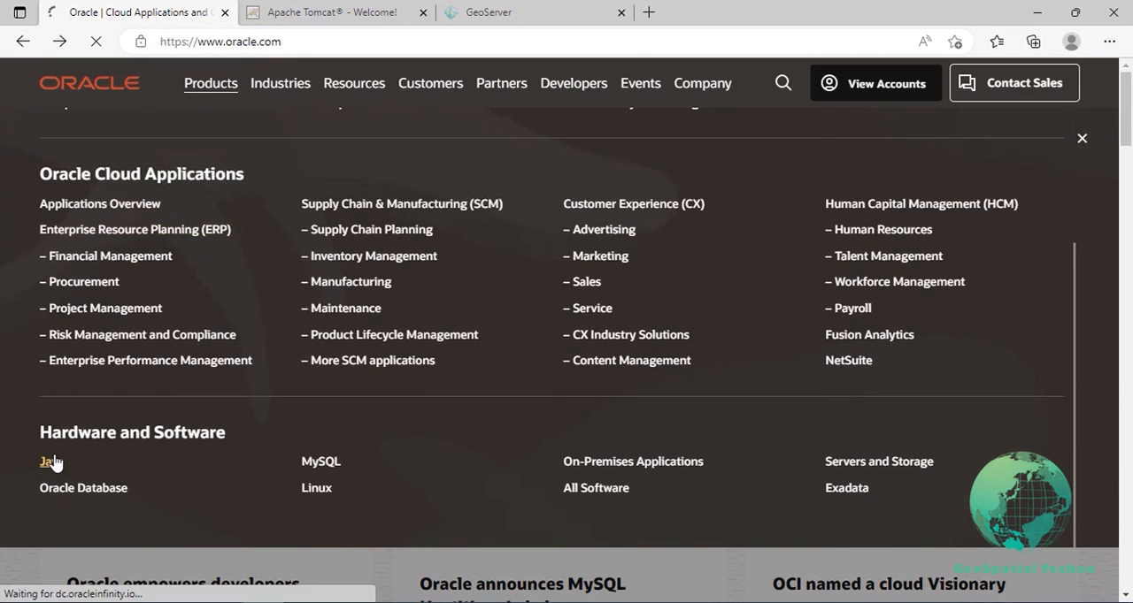
{"action": "left_click", "coordinate": [44, 460]}
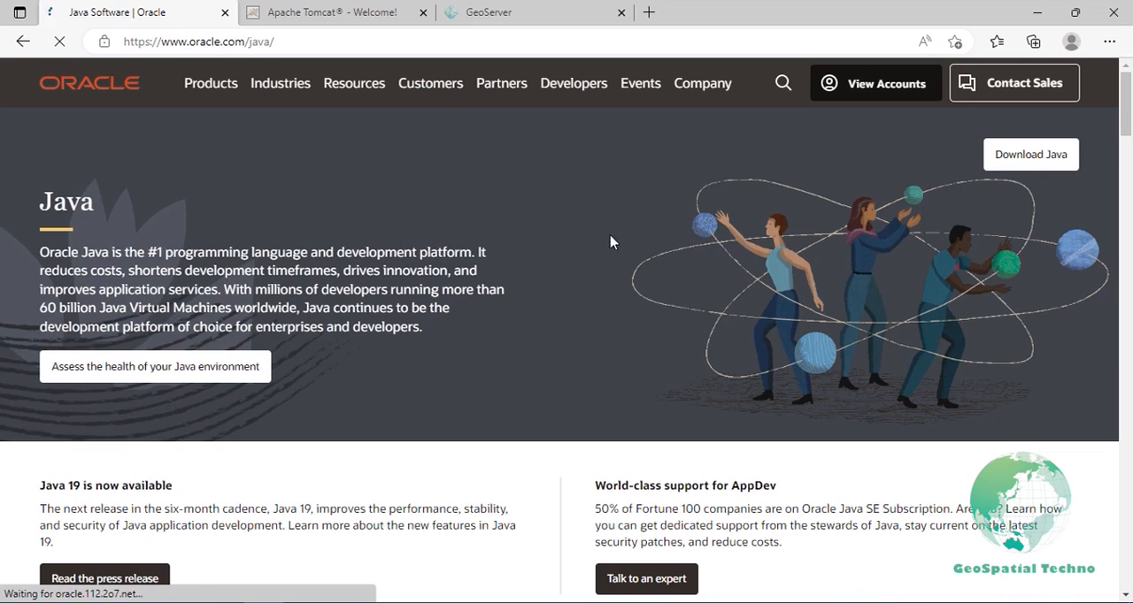
{"action": "left_click", "coordinate": [1030, 154]}
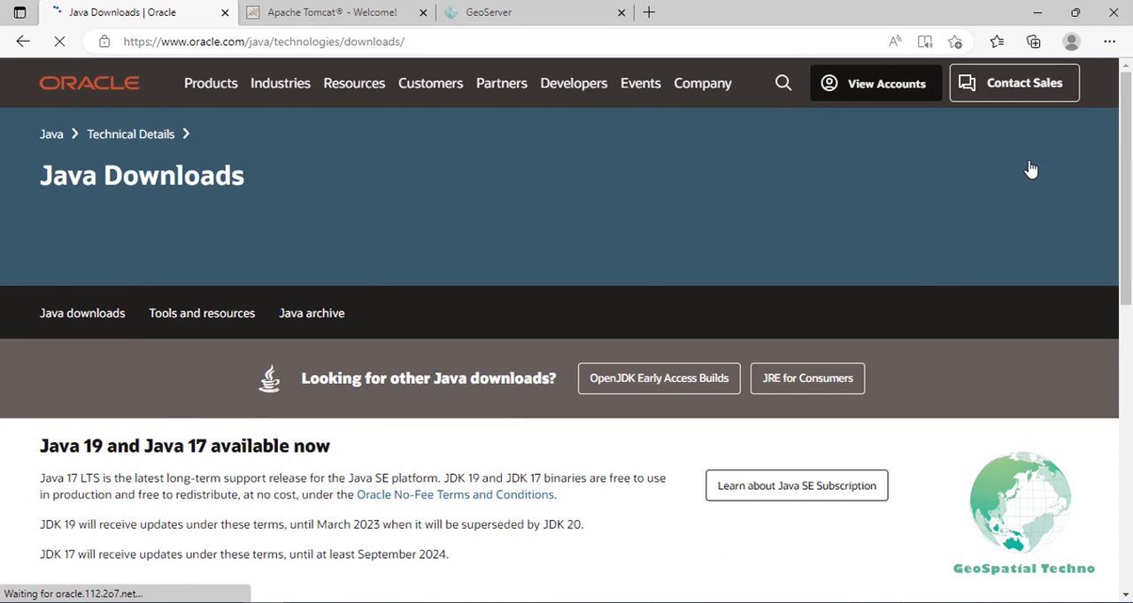
Locate JDK 8 on the downloads page and show its Windows installers
{"action": "scroll", "scroll_direction": "down", "scroll_amount": 3}
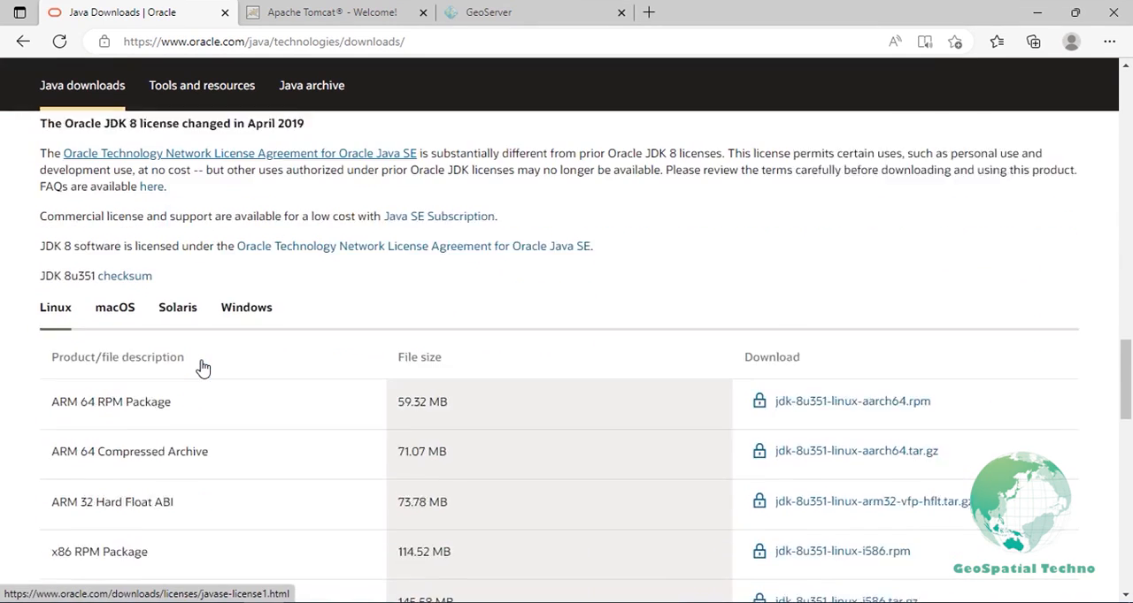
{"action": "scroll", "scroll_direction": "down", "scroll_amount": 3}
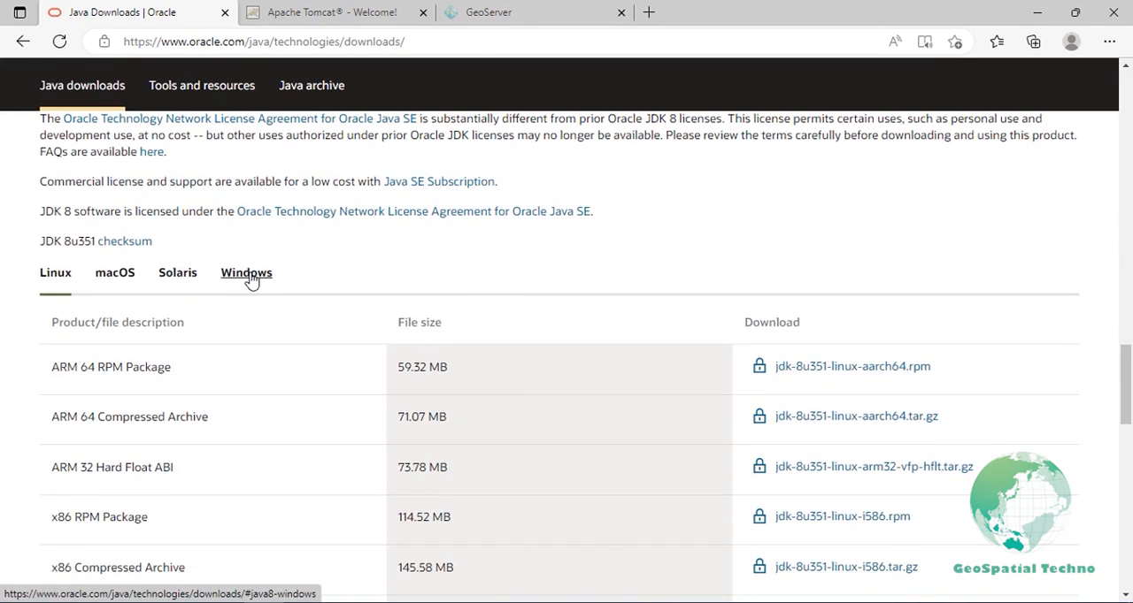
{"action": "left_click", "coordinate": [246, 272]}
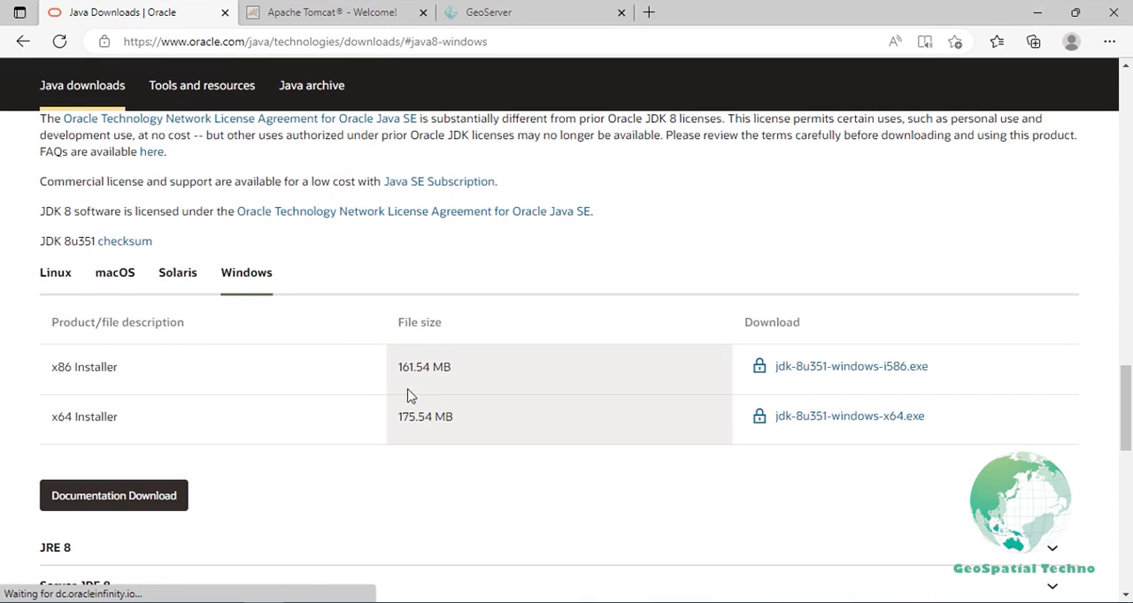
{"action": "mouse_move", "coordinate": [580, 476]}
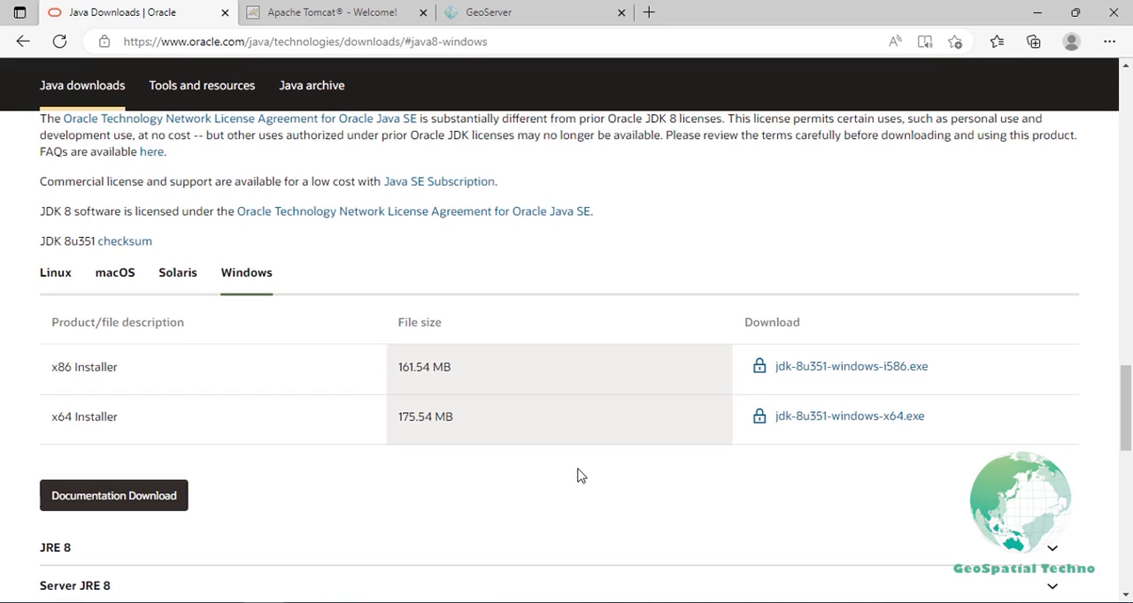
Start downloading jdk-8u351-windows-x64.exe and accept Oracle's license agreement
{"action": "left_click", "coordinate": [847, 416]}
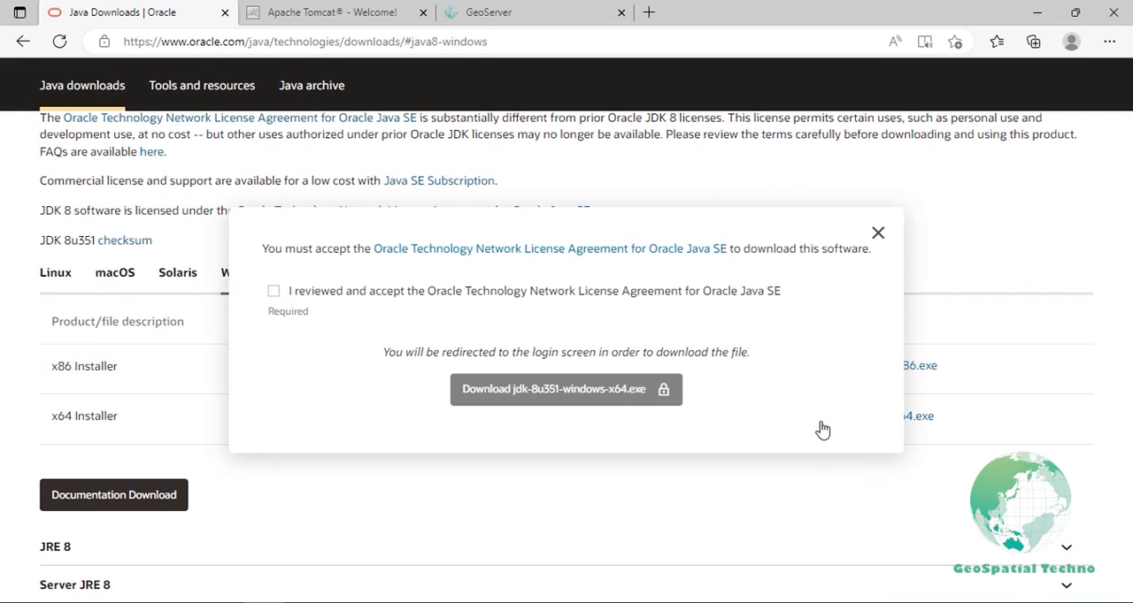
{"action": "left_click", "coordinate": [273, 290]}
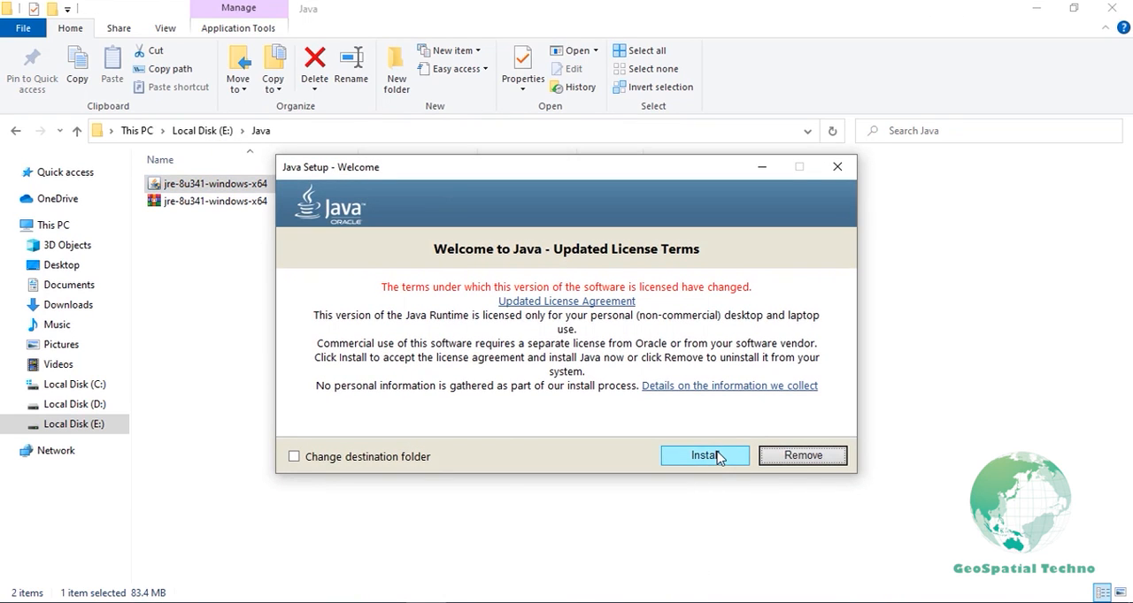
Install the JRE 8u341 x64 and close the installer after it succeeds
{"action": "left_click", "coordinate": [704, 455]}
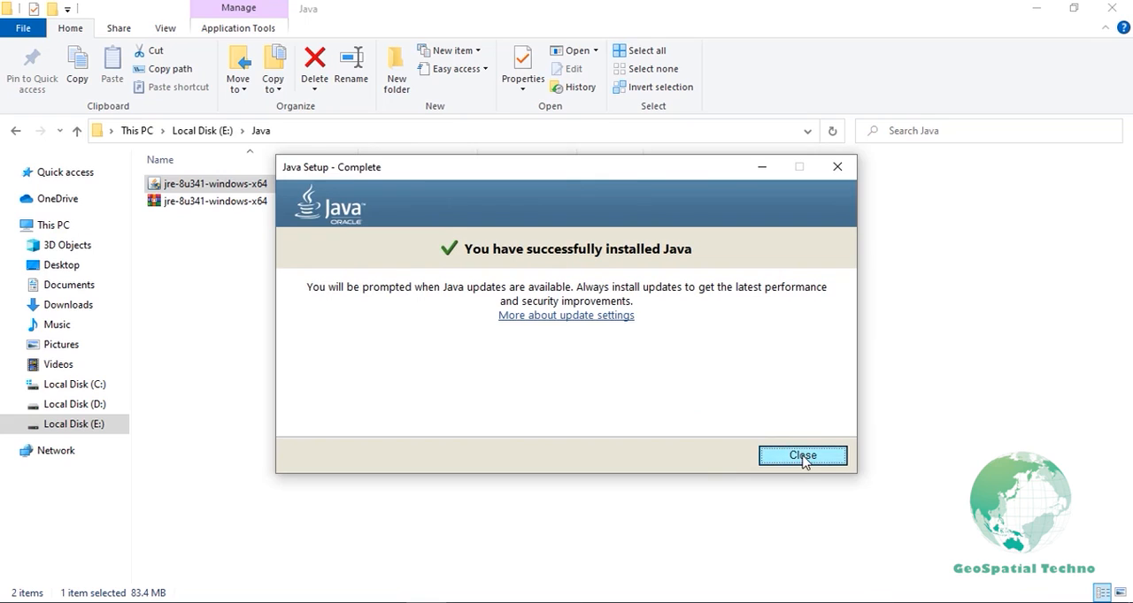
{"action": "left_click", "coordinate": [802, 455]}
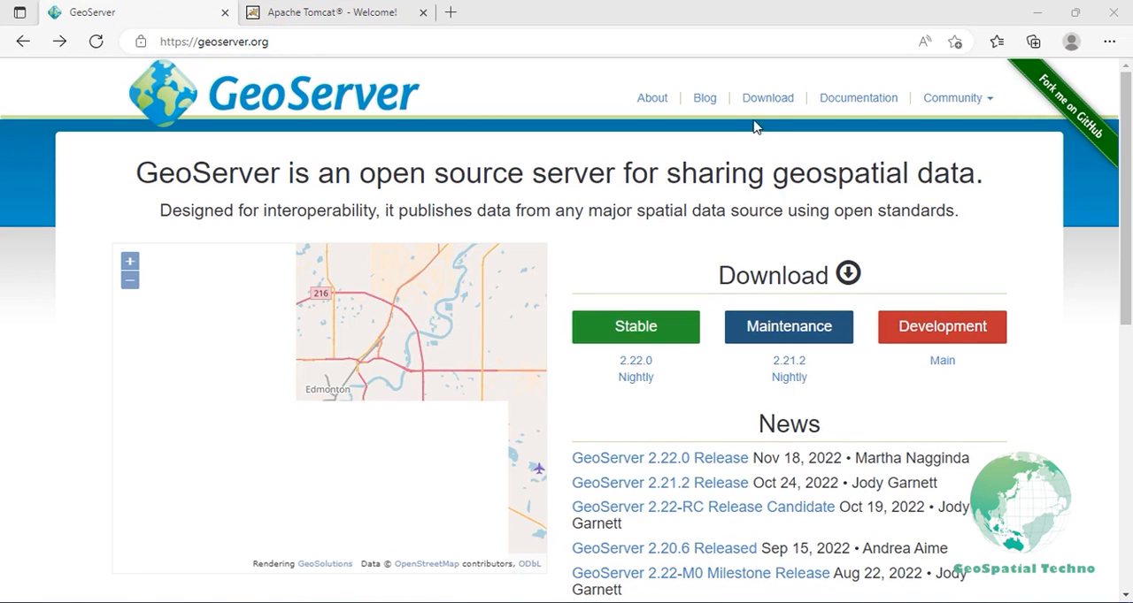
Reach the GeoServer 2.20.0 release page through the archived releases on geoserver.org
{"action": "left_click", "coordinate": [766, 98]}
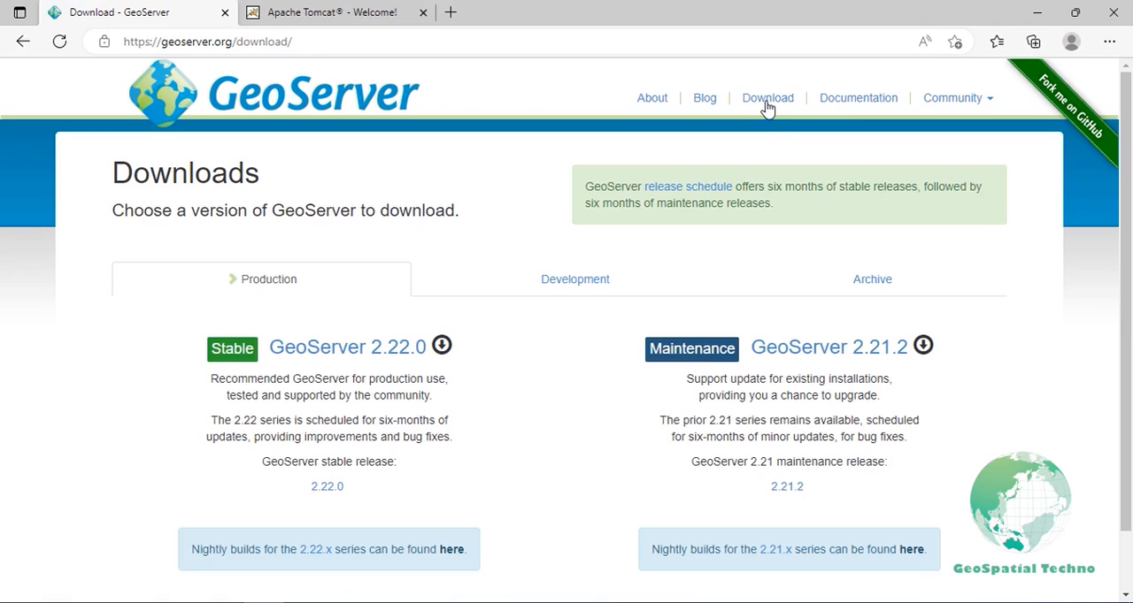
{"action": "mouse_move", "coordinate": [870, 280]}
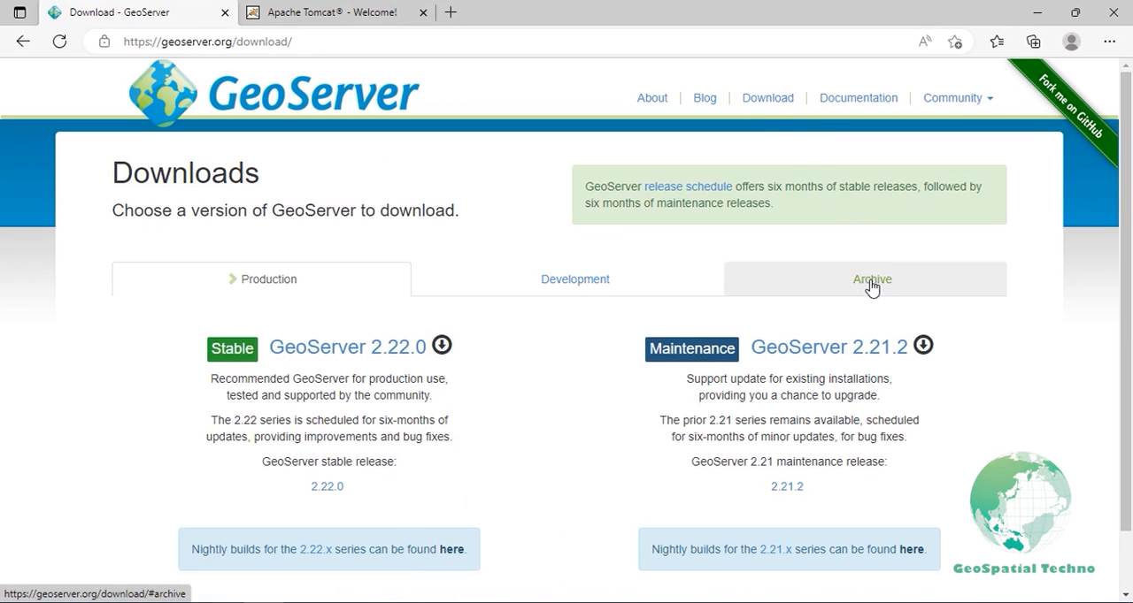
{"action": "left_click", "coordinate": [871, 279]}
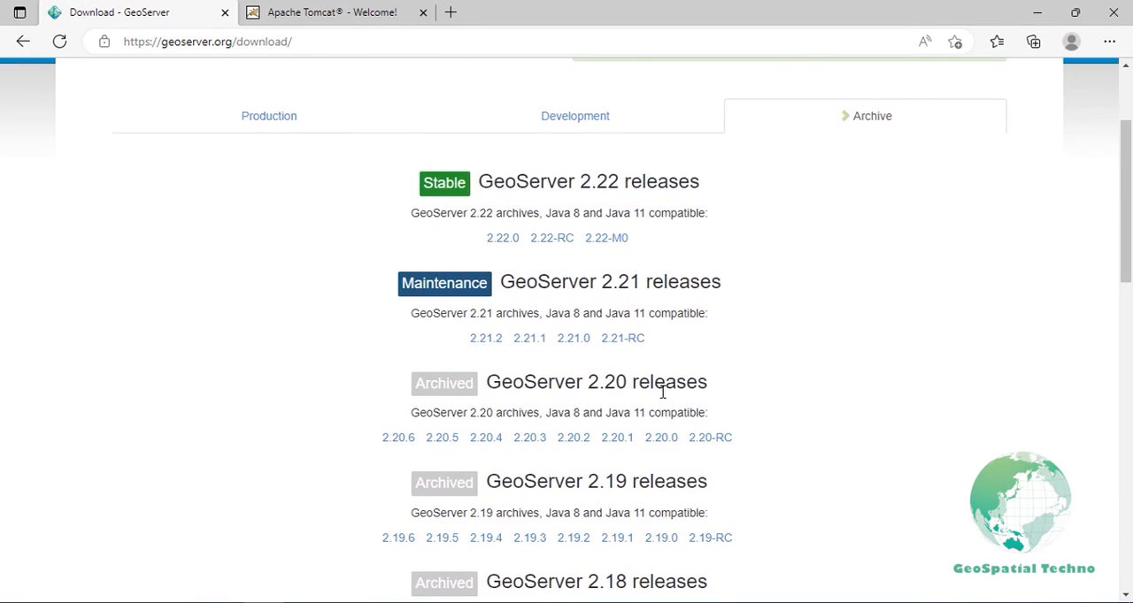
{"action": "left_click", "coordinate": [660, 437]}
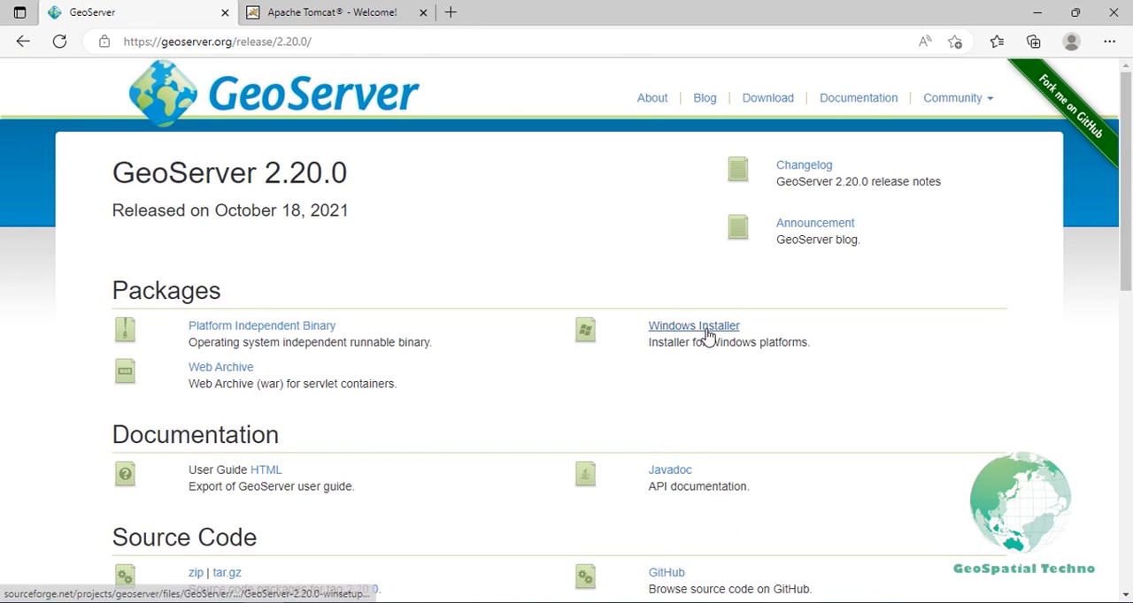
Download the GeoServer 2.20.0 Windows installer and launch the downloaded exe
{"action": "left_click", "coordinate": [694, 326]}
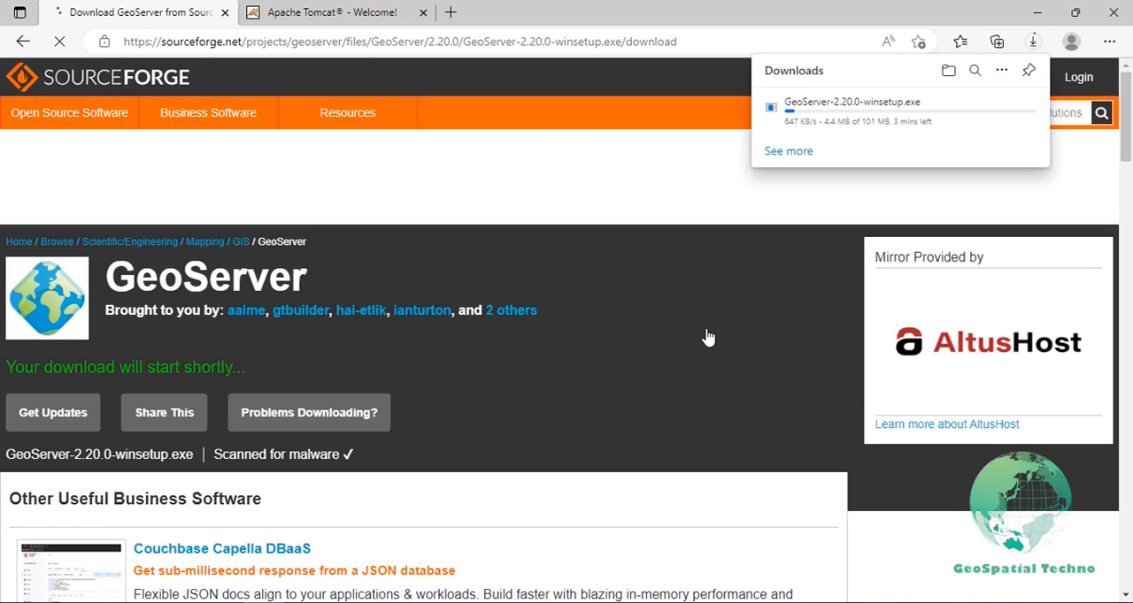
{"action": "double_click", "coordinate": [222, 184]}
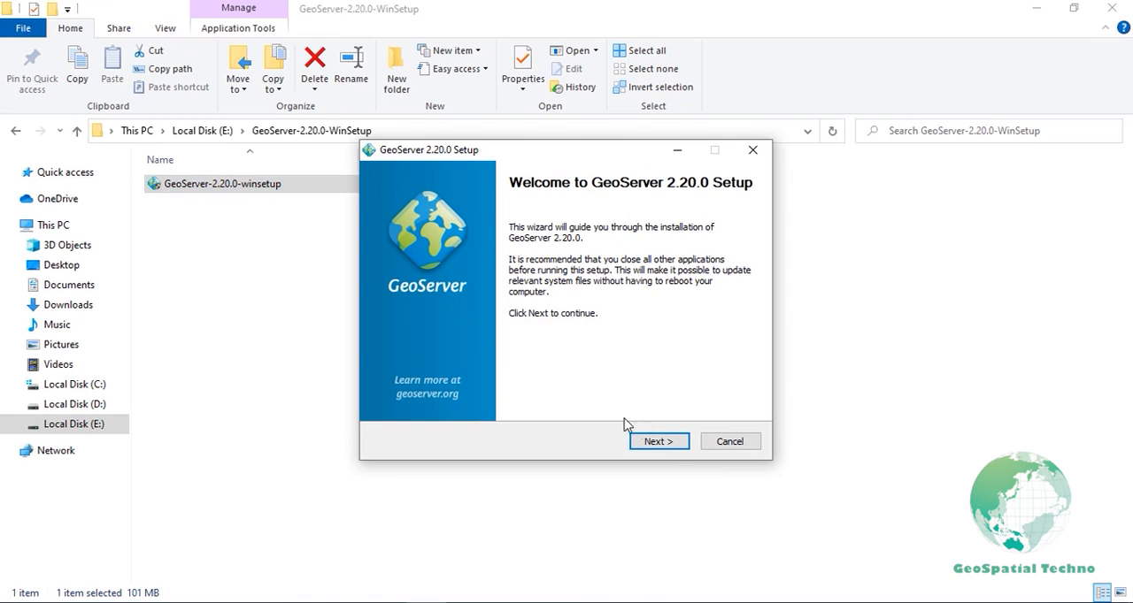
Pass the welcome page and agree to the GeoServer license, reaching the JRE step
{"action": "left_click", "coordinate": [658, 441]}
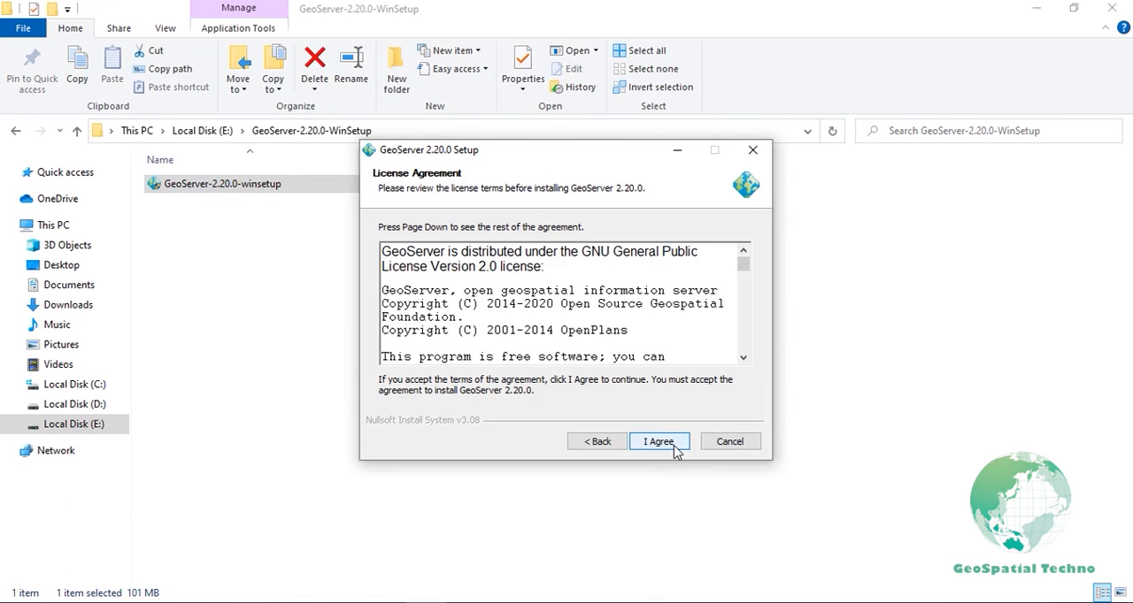
{"action": "left_click", "coordinate": [658, 441]}
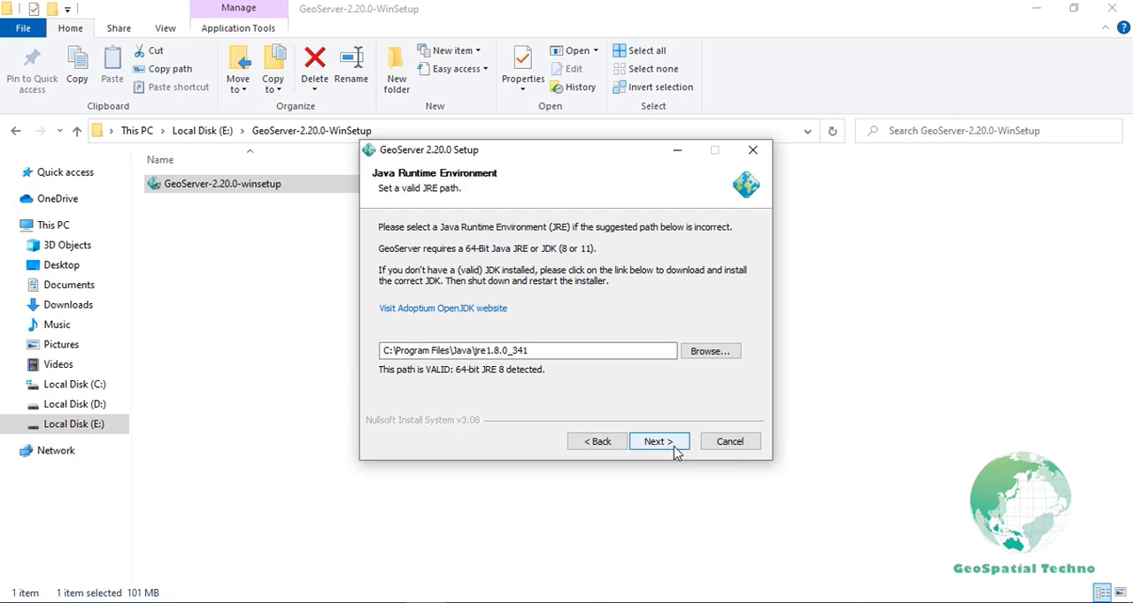
Keep the detected JRE 8 path, default install folder, Start Menu folder and data directory
{"action": "left_click", "coordinate": [658, 441]}
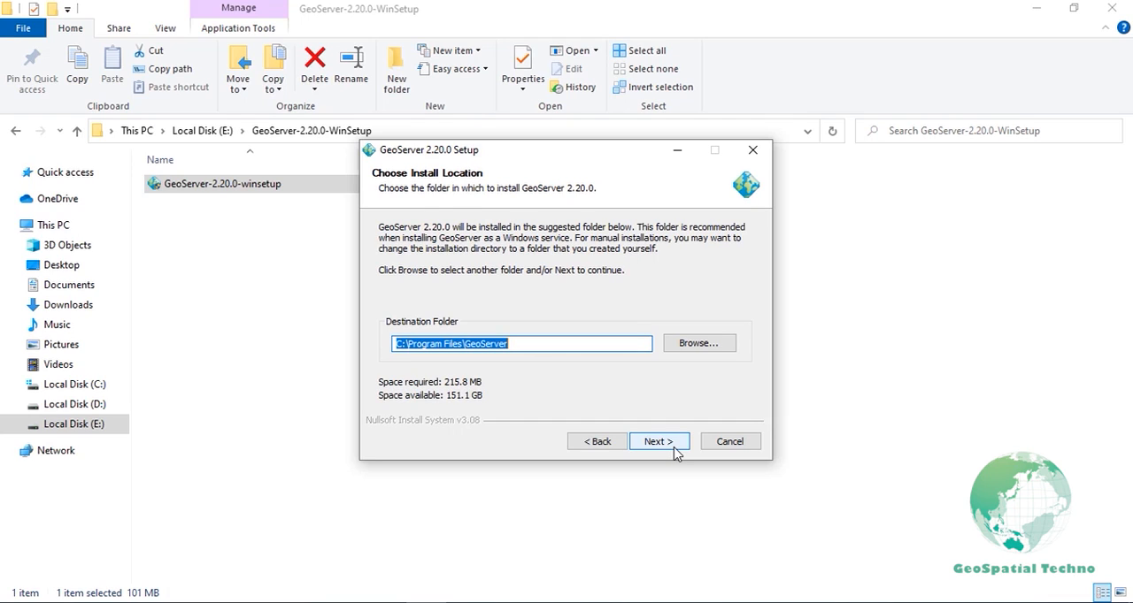
{"action": "left_click", "coordinate": [659, 441]}
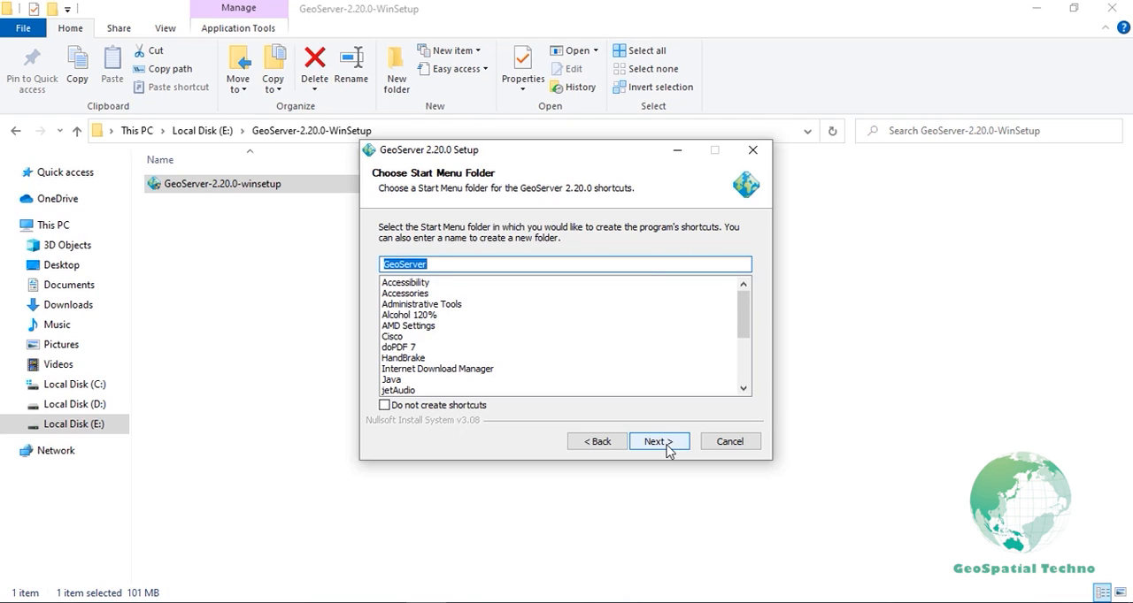
{"action": "left_click", "coordinate": [658, 440]}
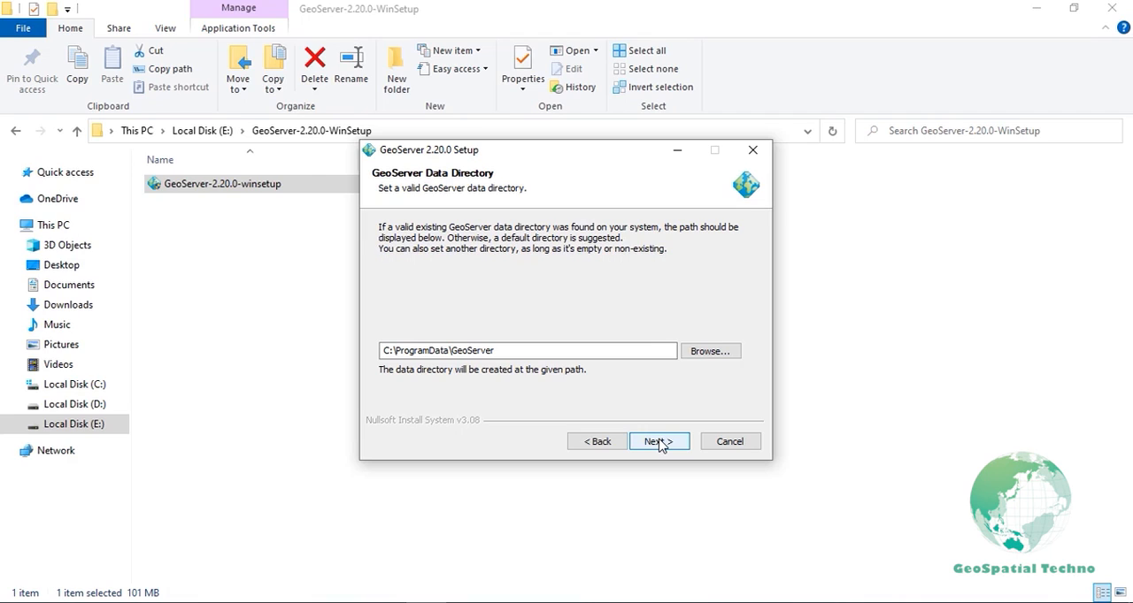
{"action": "left_click", "coordinate": [659, 440]}
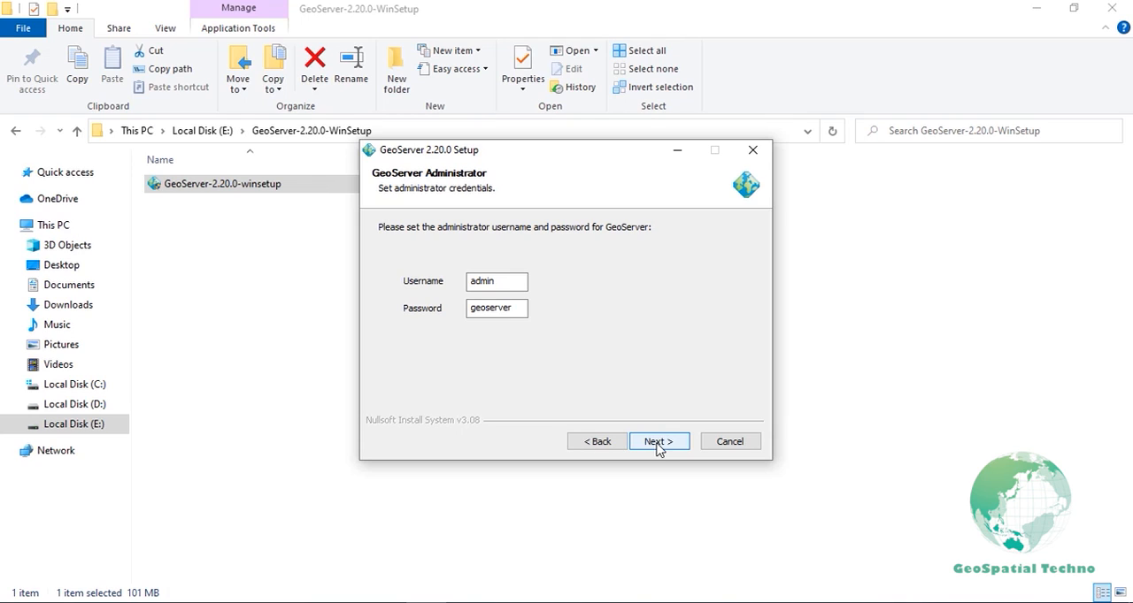
Keep the admin/geoserver credentials and web server port 8080
{"action": "left_click", "coordinate": [658, 440]}
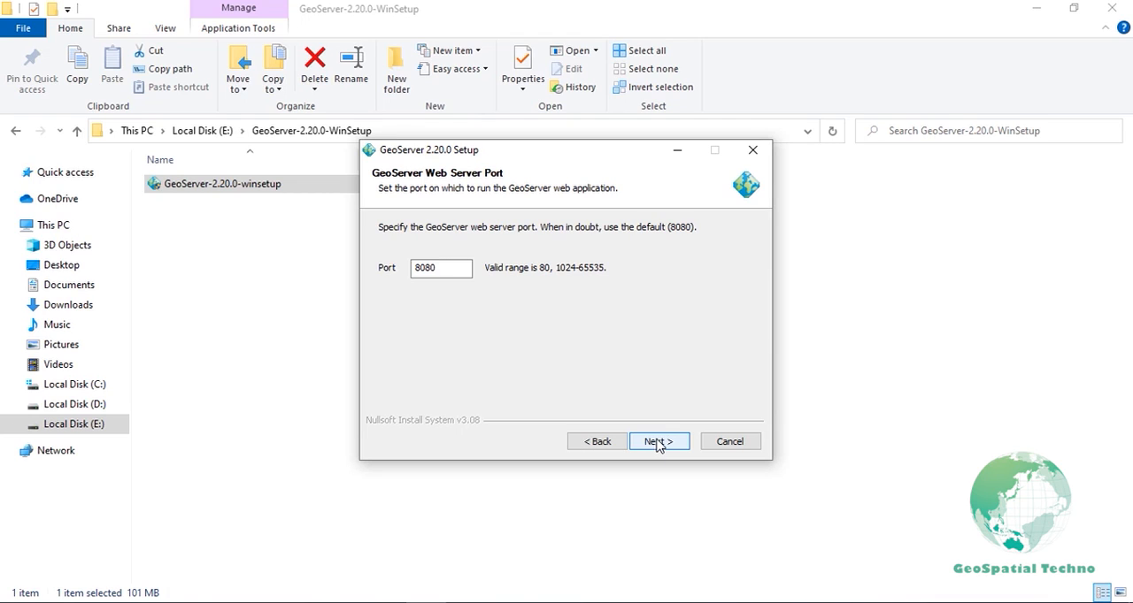
{"action": "left_click", "coordinate": [659, 441]}
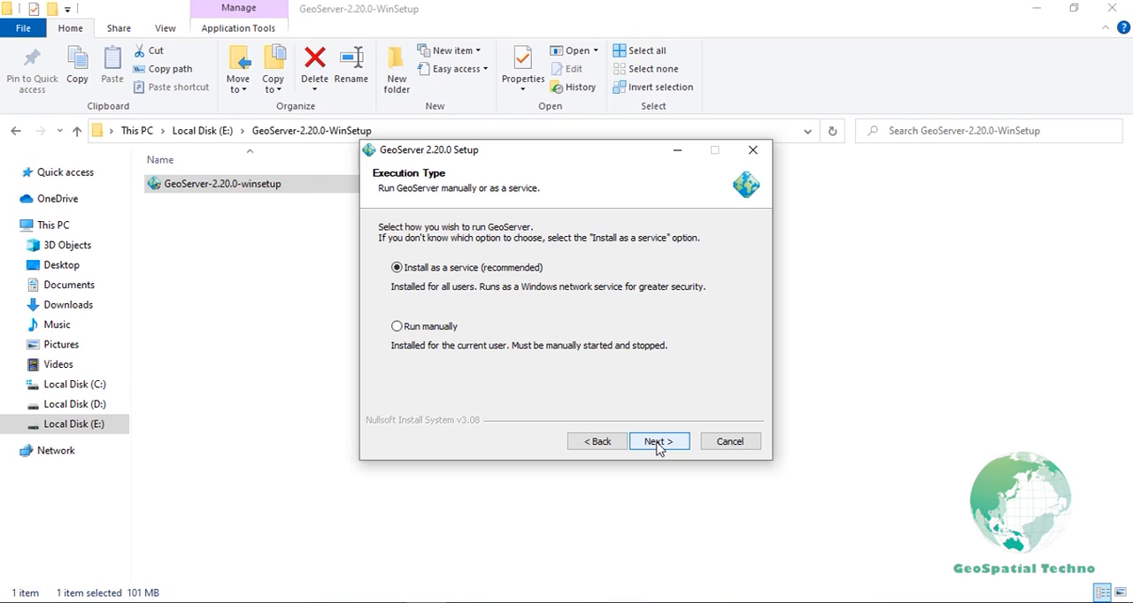
Install GeoServer as a Windows service and finish the completed setup
{"action": "left_click", "coordinate": [658, 440]}
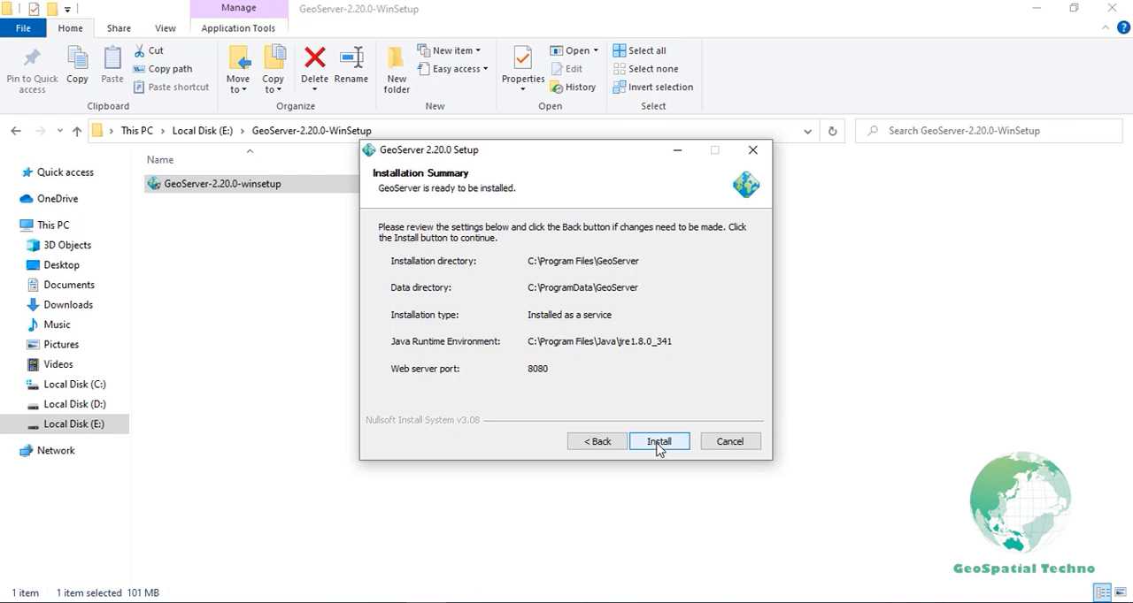
{"action": "left_click", "coordinate": [658, 441]}
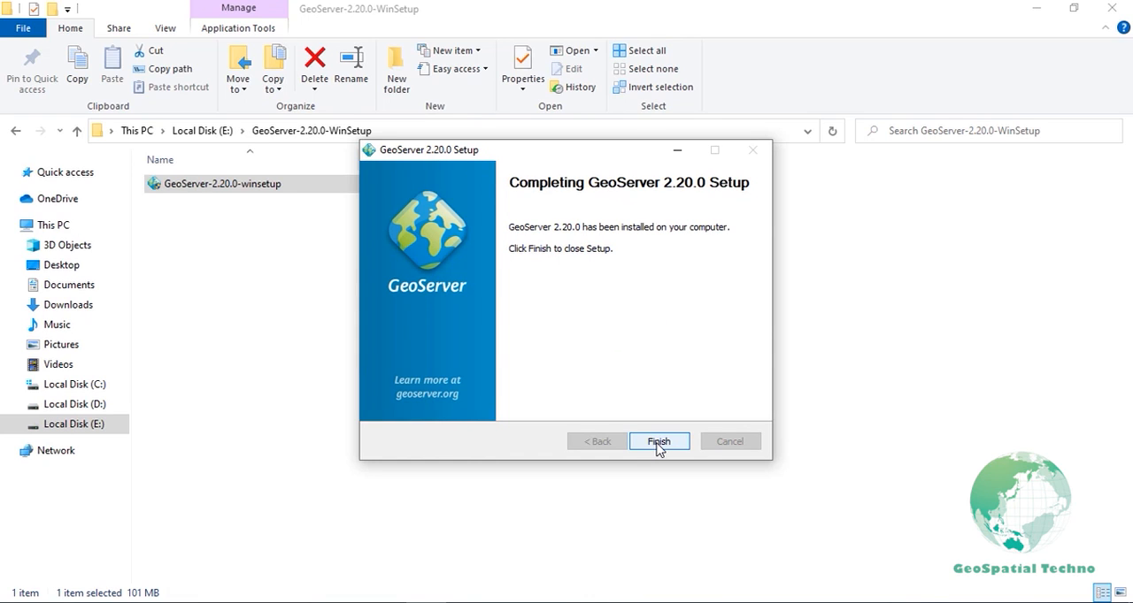
{"action": "left_click", "coordinate": [658, 441]}
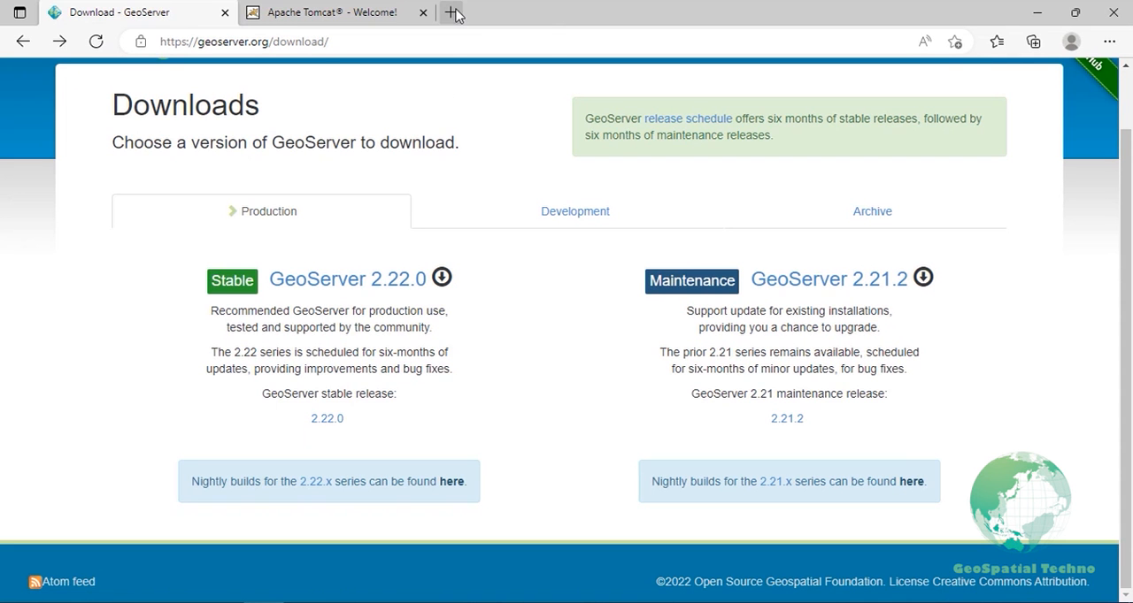
Load localhost:8080/geoserver in a new tab, then launch the GeoServer uninstaller
{"action": "left_click", "coordinate": [453, 11]}
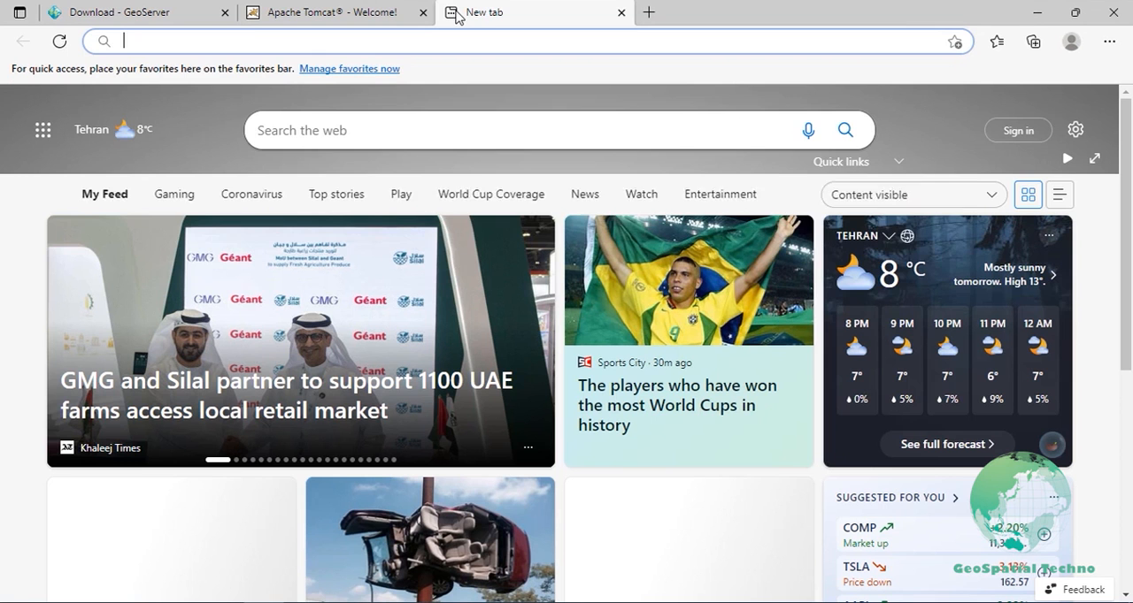
{"action": "type", "text": "localhost:8080/geoserver"}
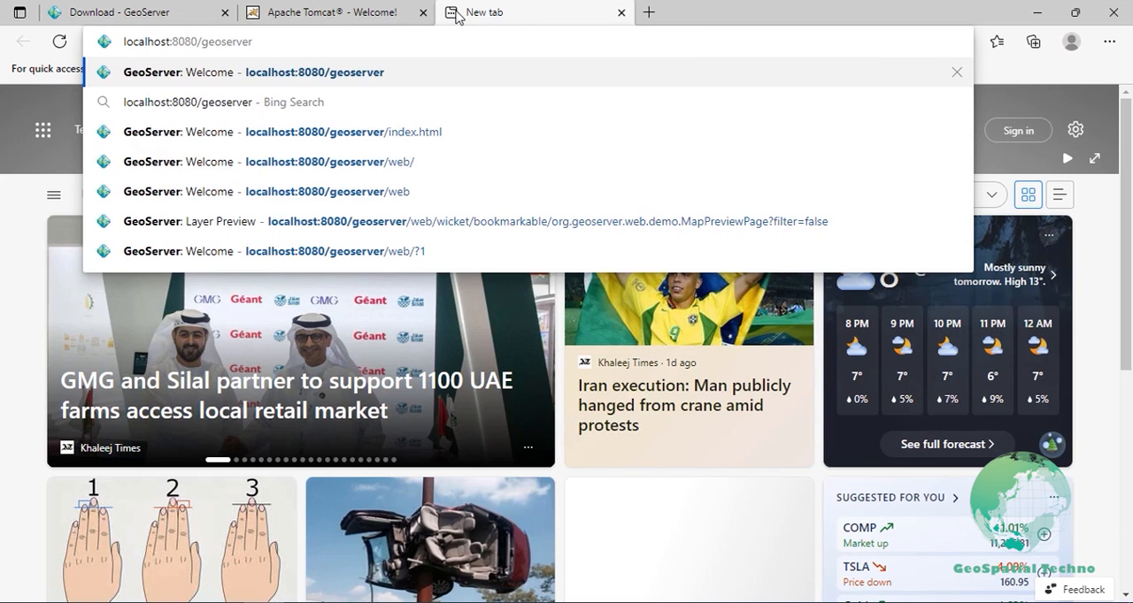
{"action": "key", "text": "Enter"}
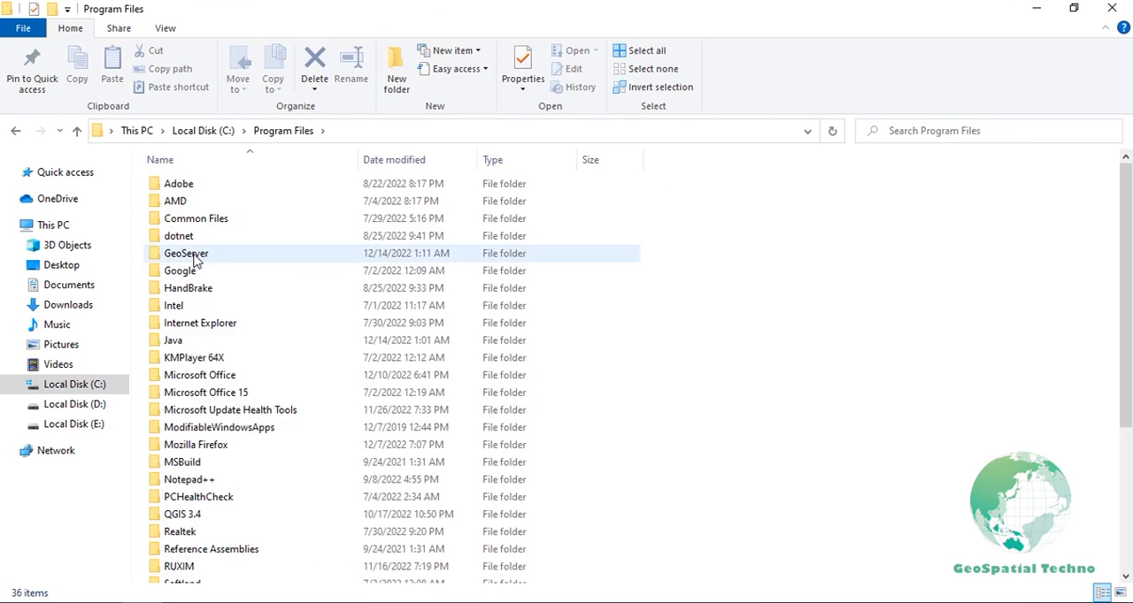
{"action": "double_click", "coordinate": [186, 253]}
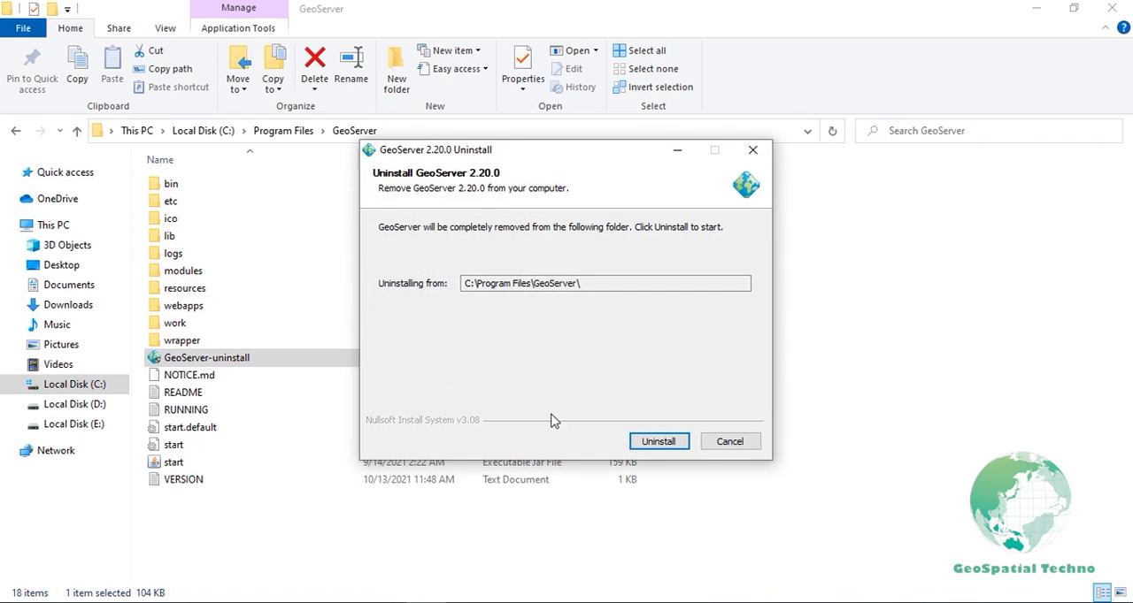
Uninstall GeoServer 2.20.0 from C:\Program Files\GeoServer
{"action": "left_click", "coordinate": [658, 440]}
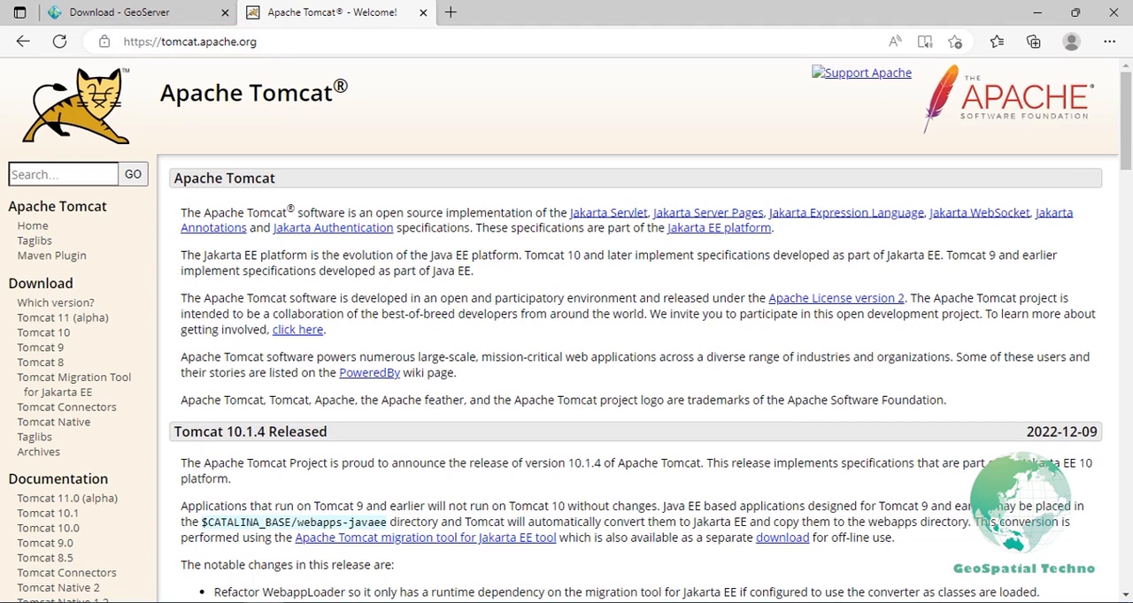
Go to the Tomcat 9 downloads page and scroll to the 9.0.70 Binary Distributions
{"action": "left_click", "coordinate": [39, 347]}
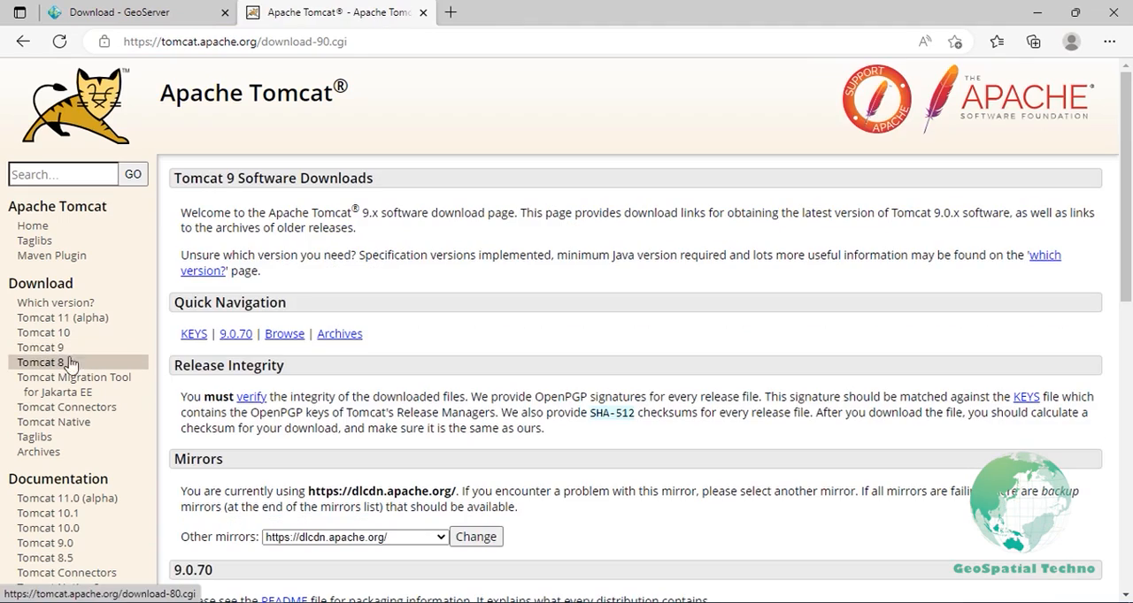
{"action": "scroll", "scroll_direction": "down", "scroll_amount": 3}
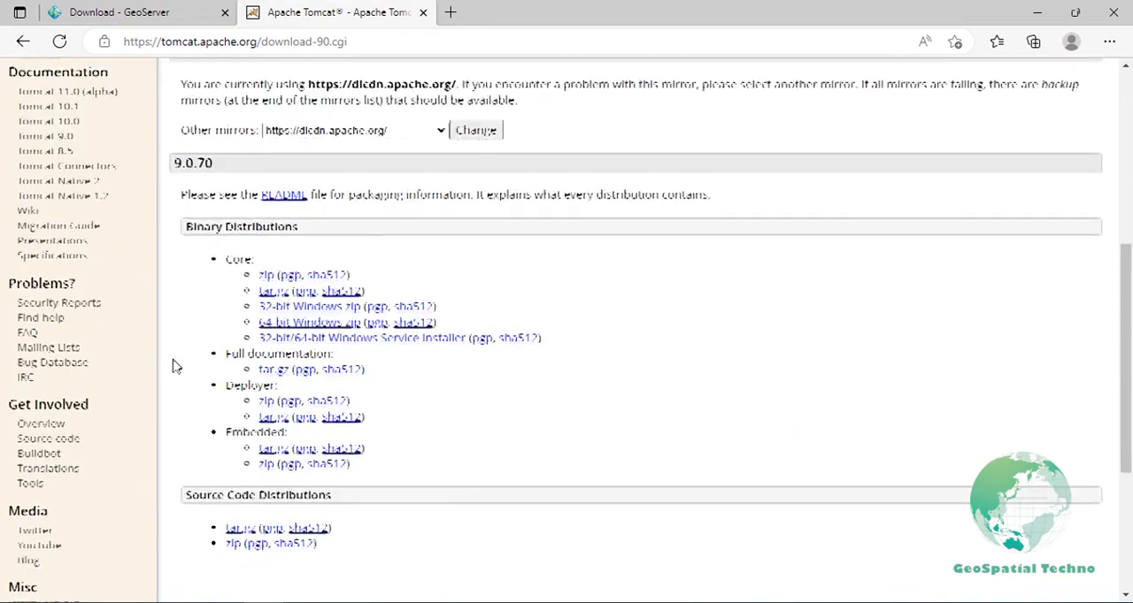
{"action": "scroll", "scroll_direction": "down", "scroll_amount": 3}
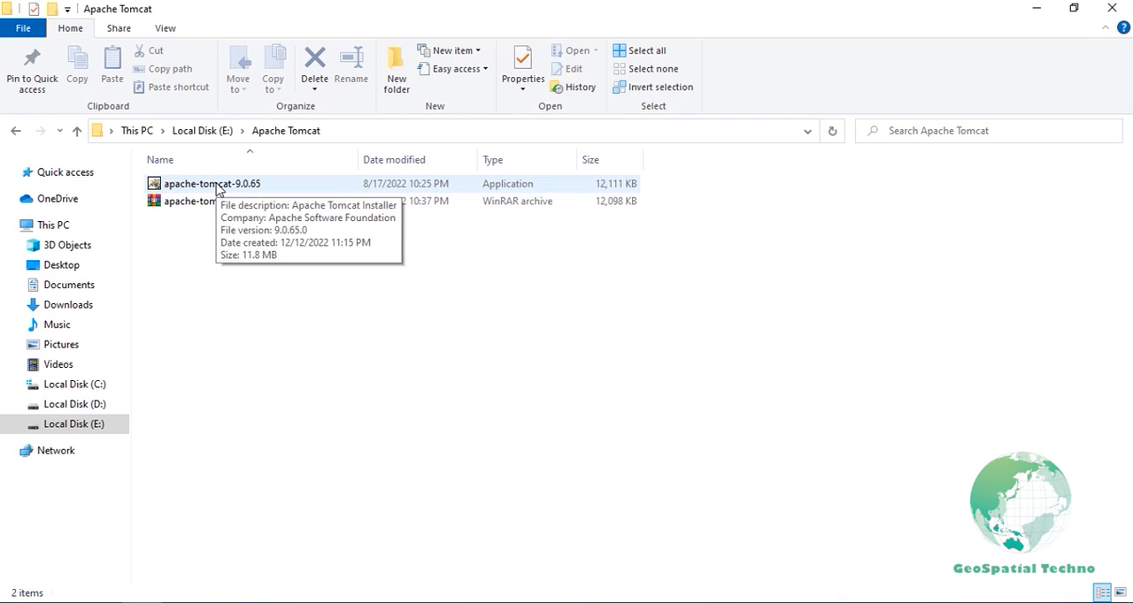
Launch the apache-tomcat-9.0.65 installer, pass the welcome page and agree to the Apache license
{"action": "right_click", "coordinate": [212, 184]}
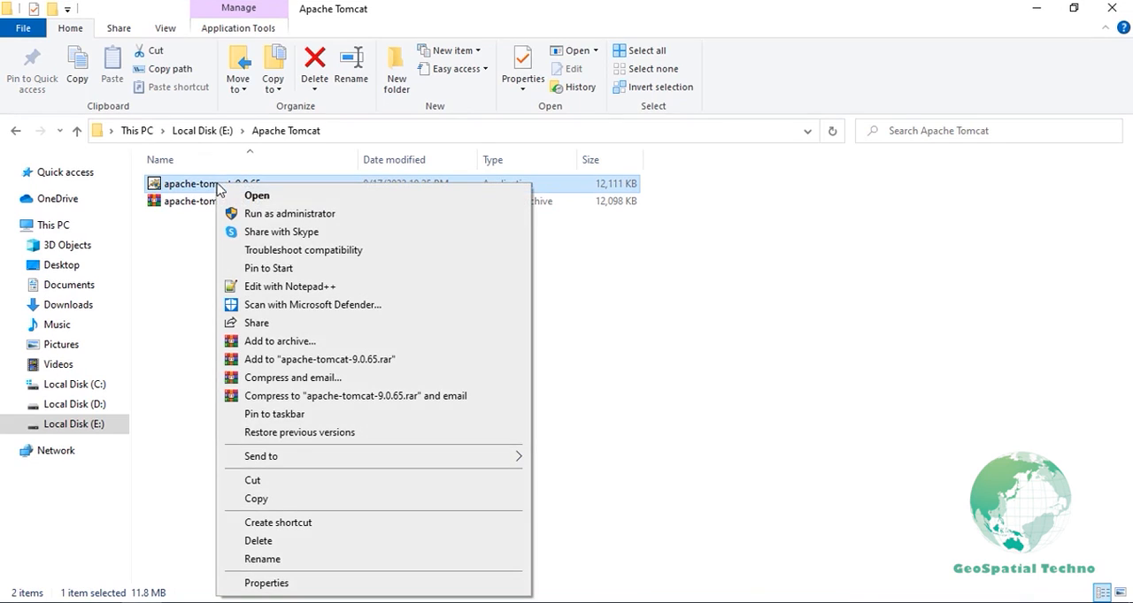
{"action": "left_click", "coordinate": [272, 220]}
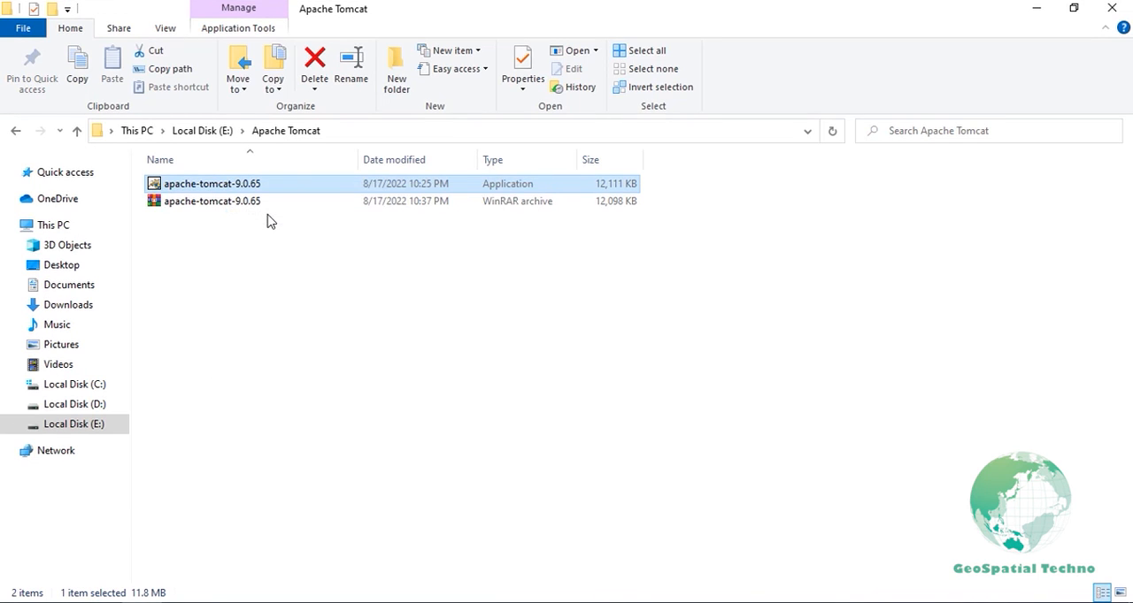
{"action": "double_click", "coordinate": [212, 184]}
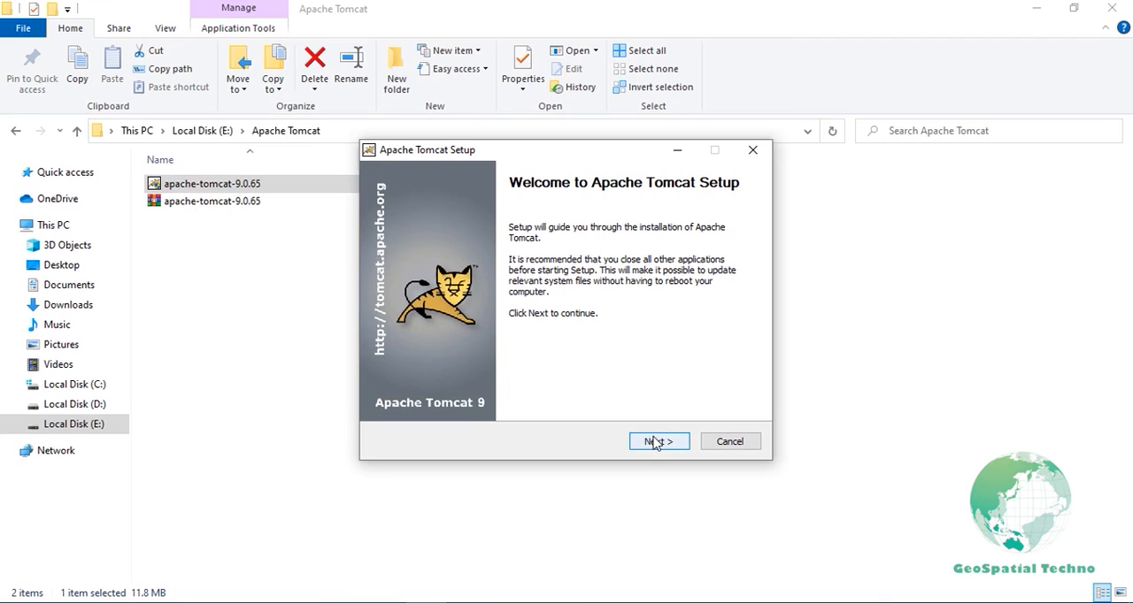
{"action": "left_click", "coordinate": [658, 442]}
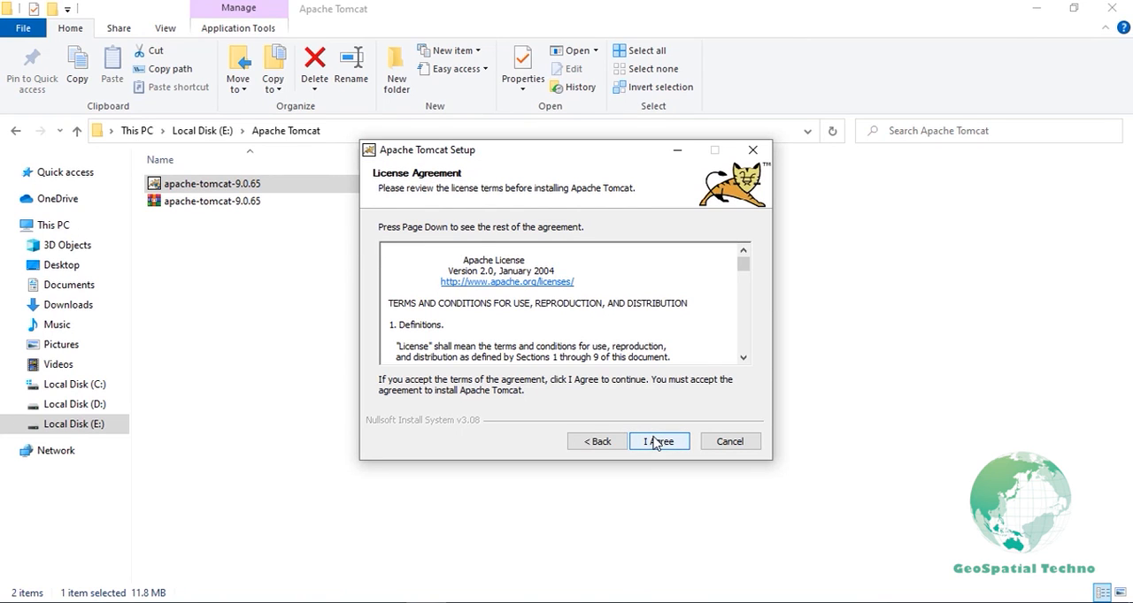
{"action": "left_click", "coordinate": [658, 440]}
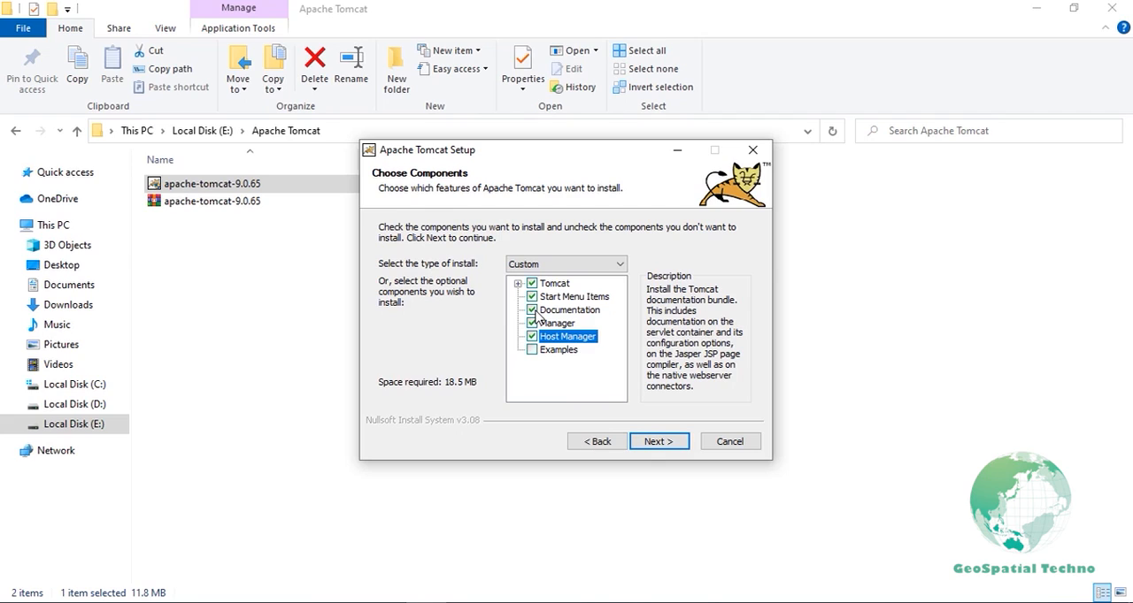
Uncheck Documentation, review the Tomcat sub-components and continue to Configuration
{"action": "left_click", "coordinate": [570, 310]}
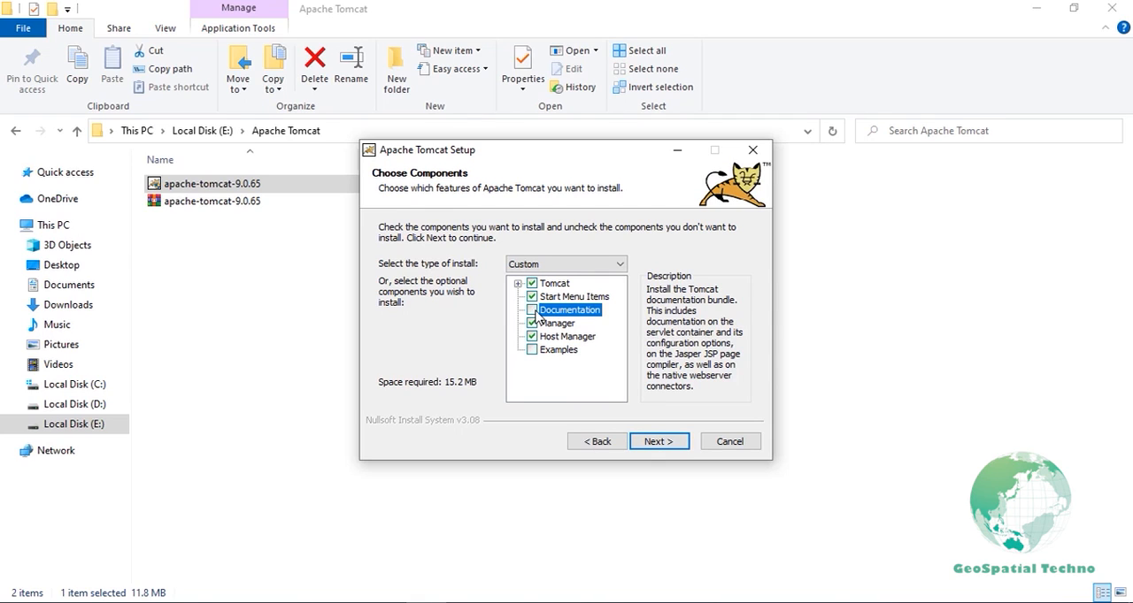
{"action": "left_click", "coordinate": [521, 283]}
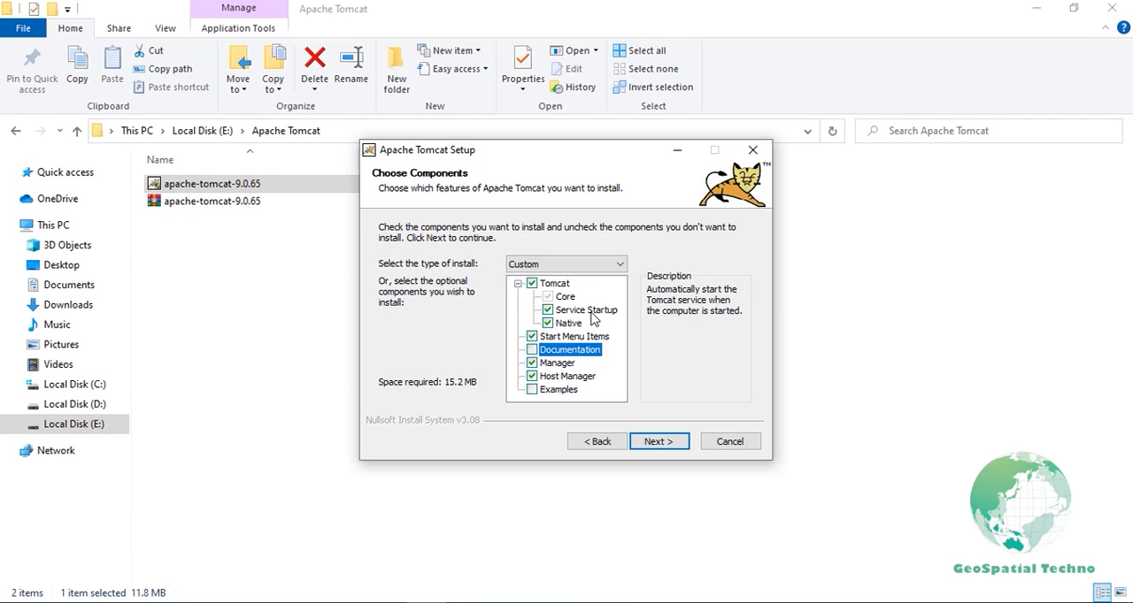
{"action": "mouse_move", "coordinate": [567, 322]}
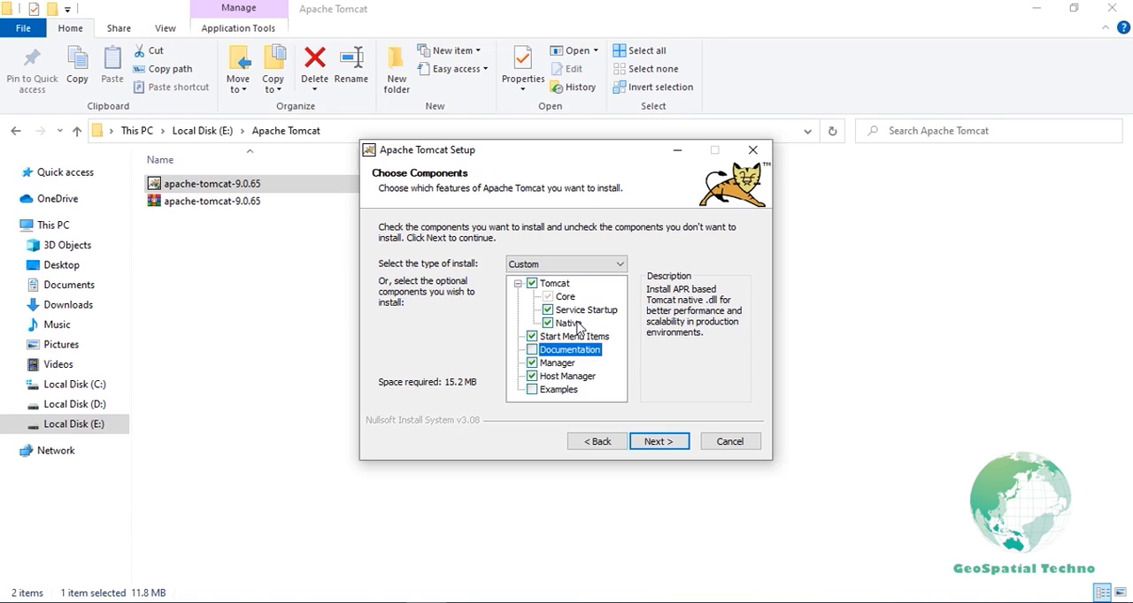
{"action": "mouse_move", "coordinate": [567, 375]}
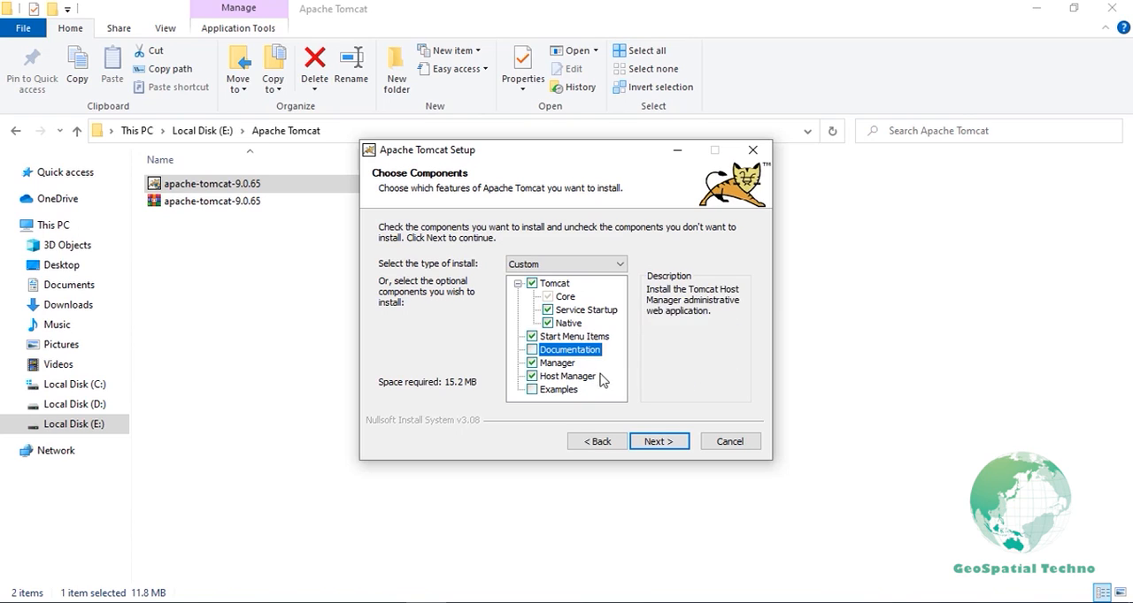
{"action": "left_click", "coordinate": [658, 440]}
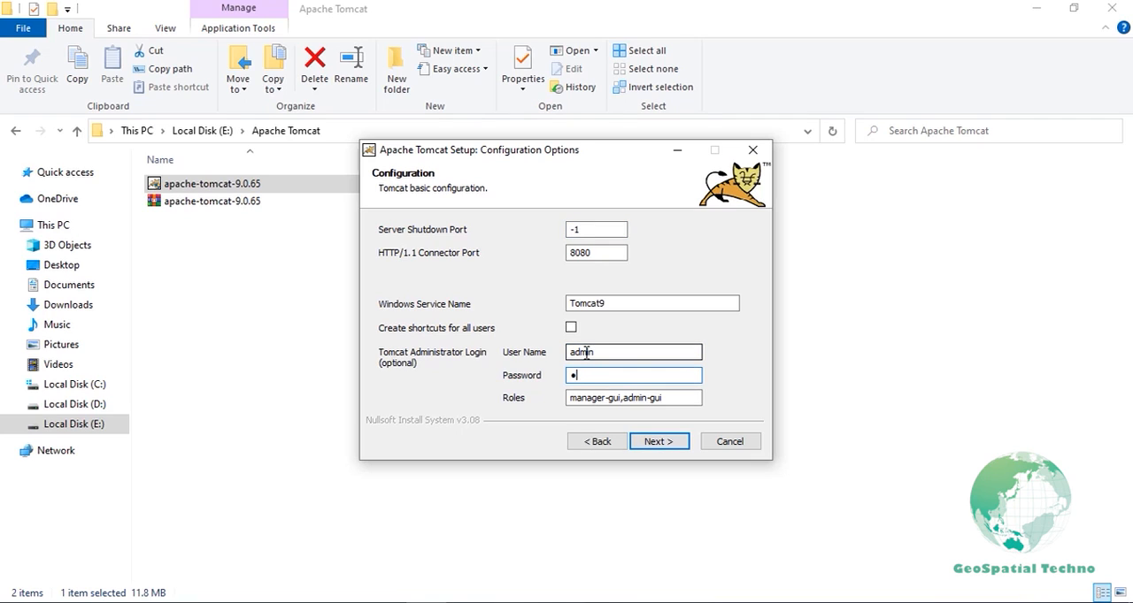
Enter the admin password, keeping port 8080 and service Tomcat9, and continue
{"action": "type", "text": "password"}
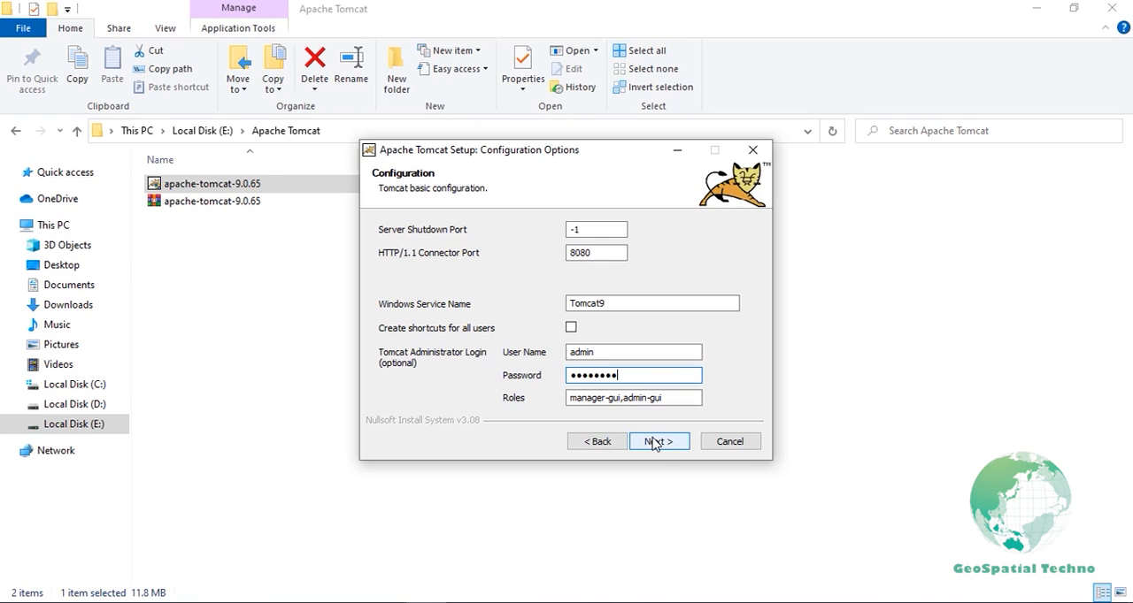
{"action": "left_click", "coordinate": [658, 441]}
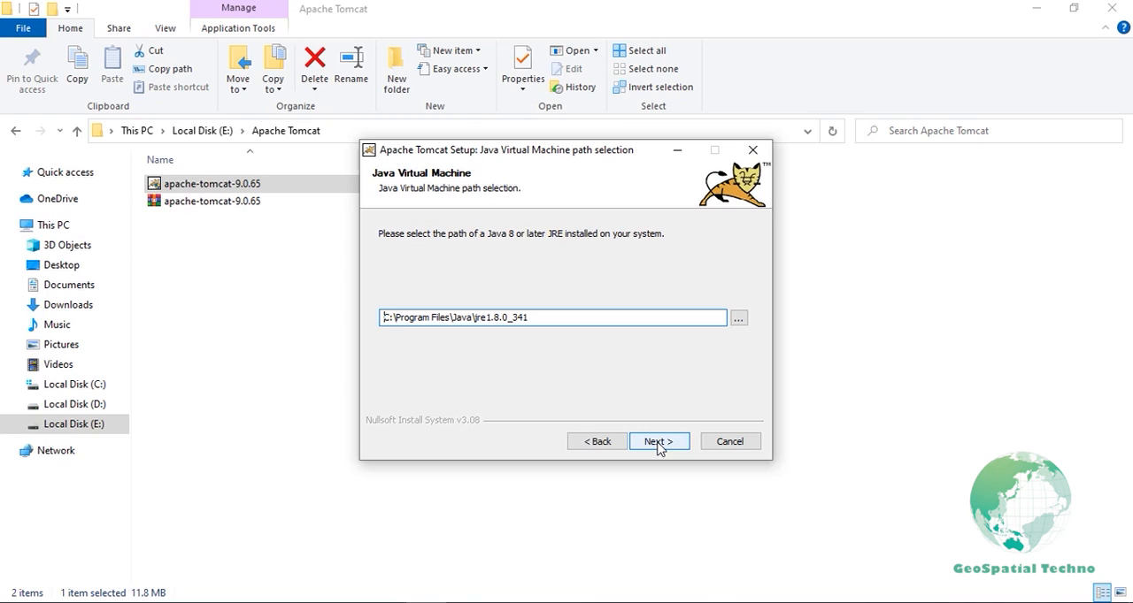
{"action": "mouse_move", "coordinate": [658, 442]}
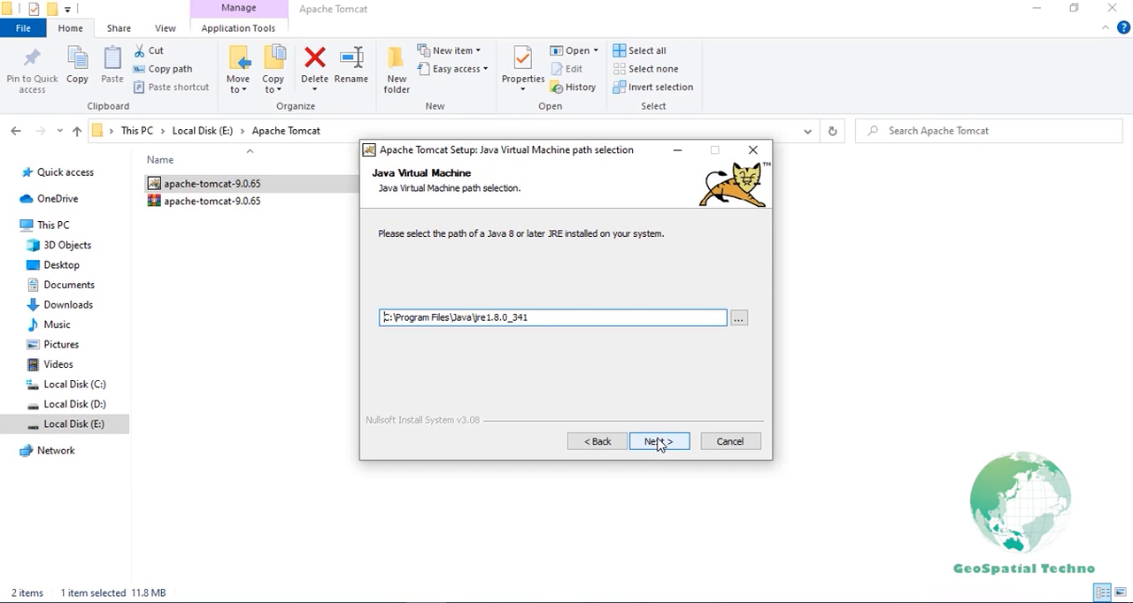
Keep the jre1.8.0_341 Java path and install into the default Tomcat 9.0 folder
{"action": "left_click", "coordinate": [658, 442]}
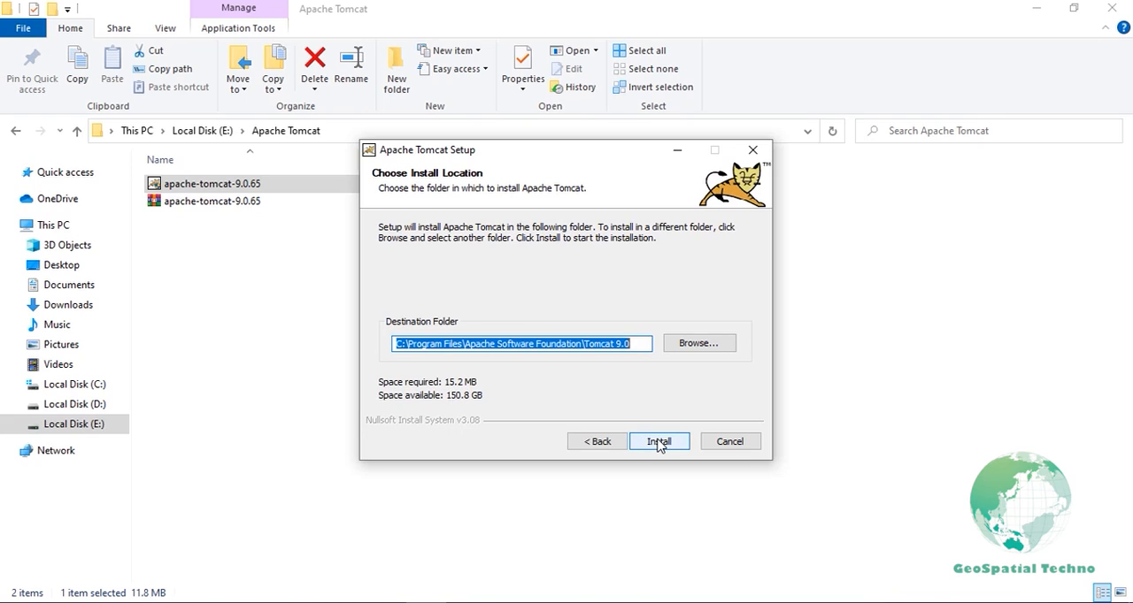
{"action": "left_click", "coordinate": [658, 442]}
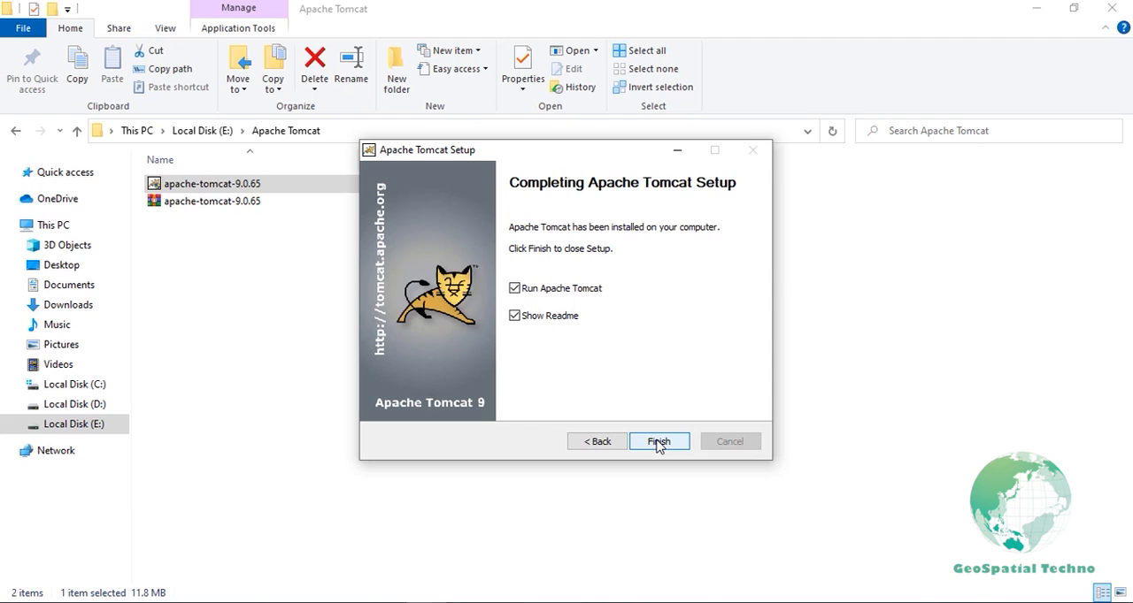
Finish setup without running Apache Tomcat and return to the installer folder
{"action": "left_click", "coordinate": [513, 287]}
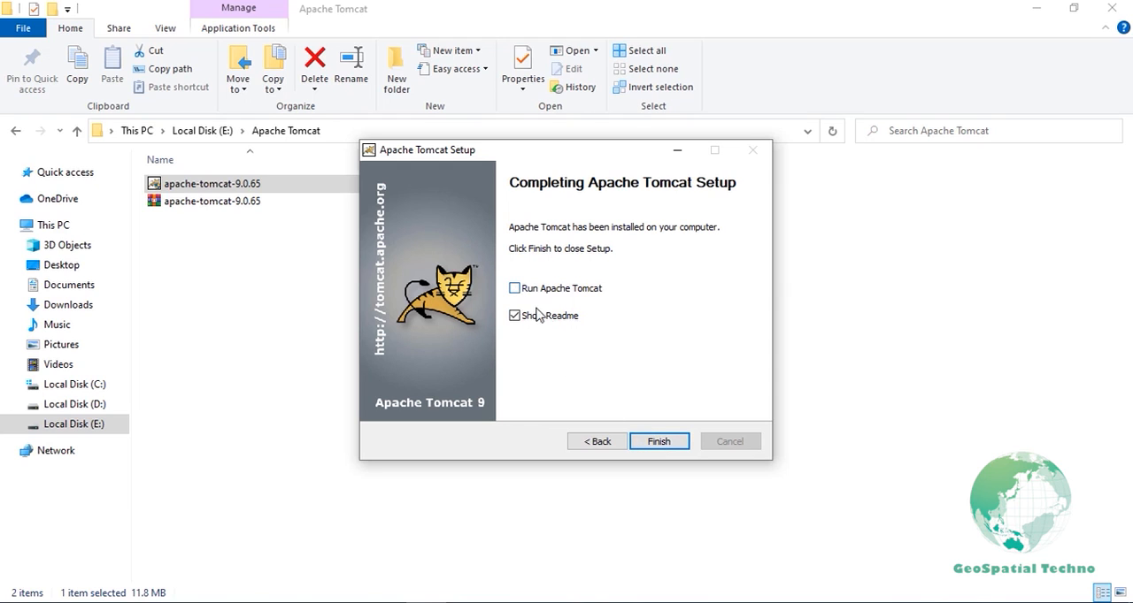
{"action": "left_click", "coordinate": [658, 441]}
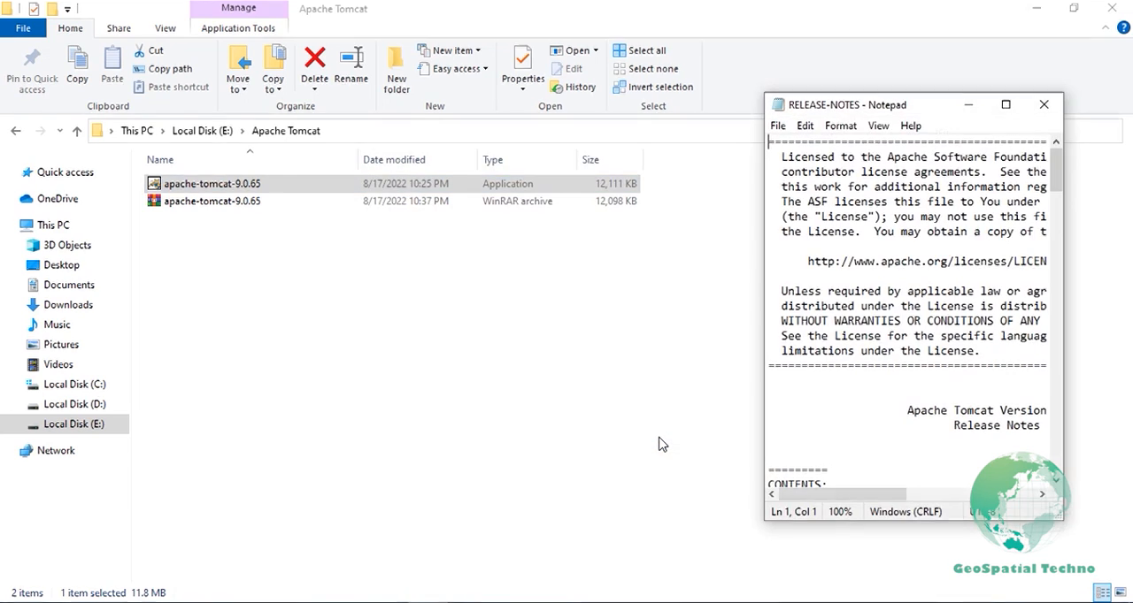
{"action": "left_click", "coordinate": [1044, 103]}
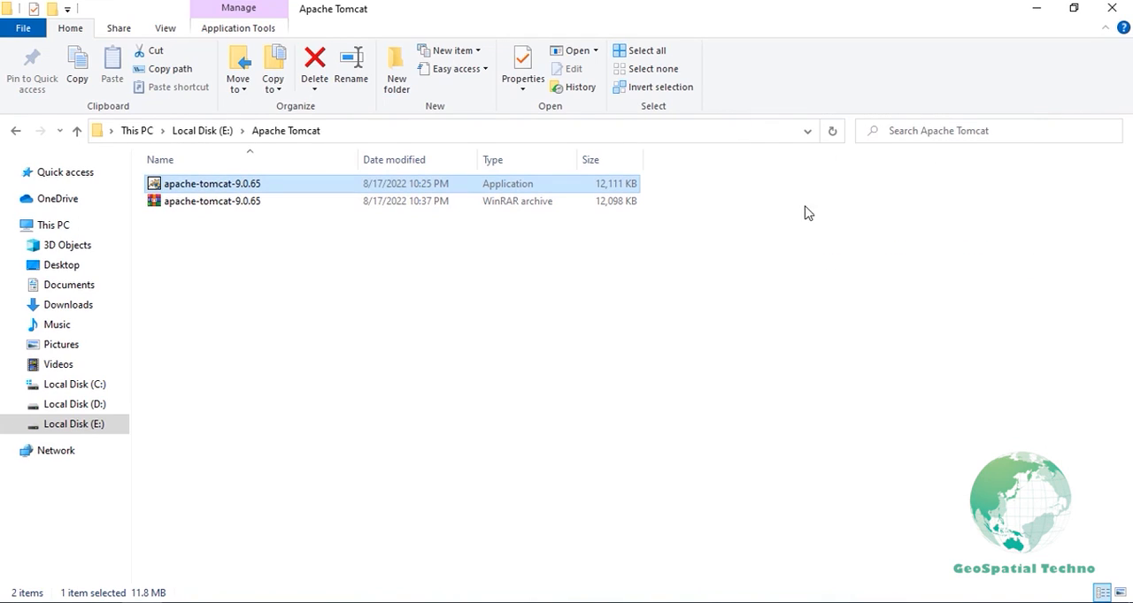
{"action": "mouse_move", "coordinate": [477, 357]}
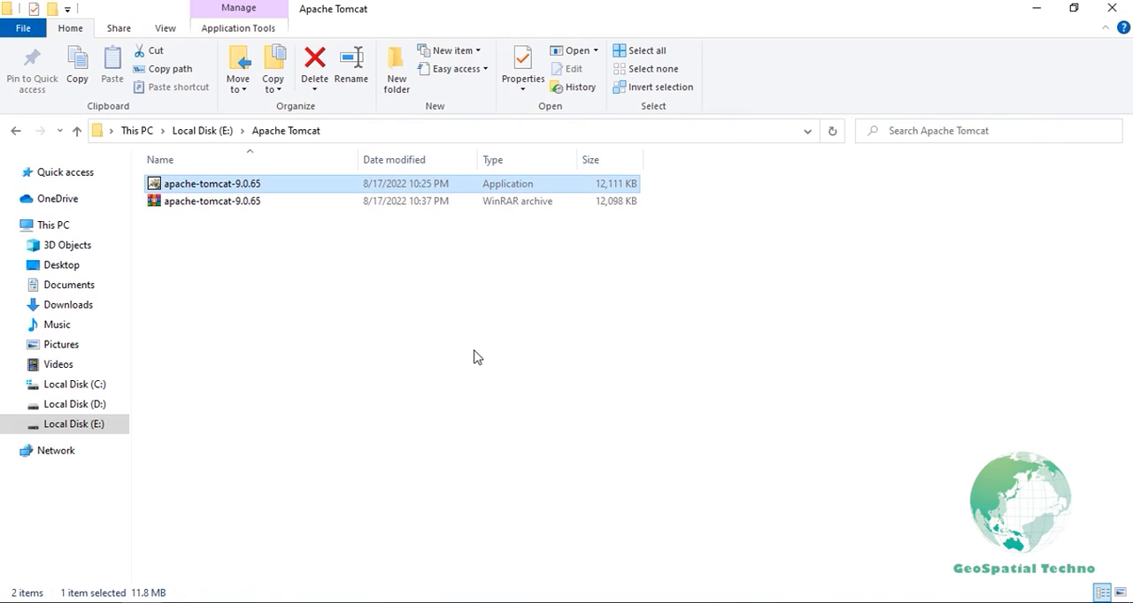
{"action": "mouse_move", "coordinate": [221, 380]}
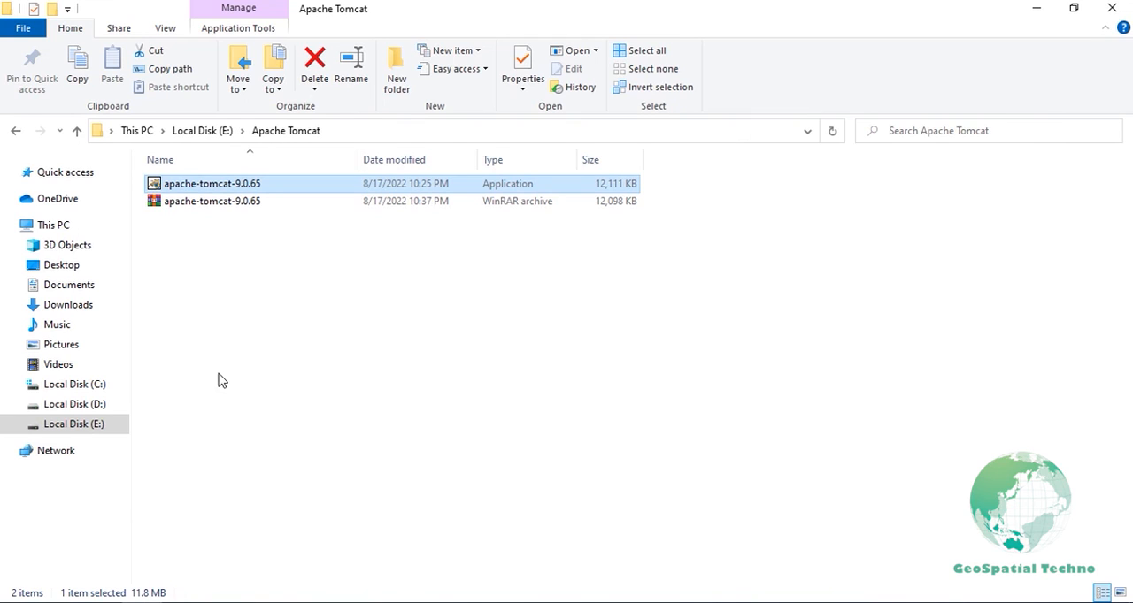
Browse to Tomcat 9.0\bin on drive C and launch Tomcat9w service properties
{"action": "left_click", "coordinate": [74, 384]}
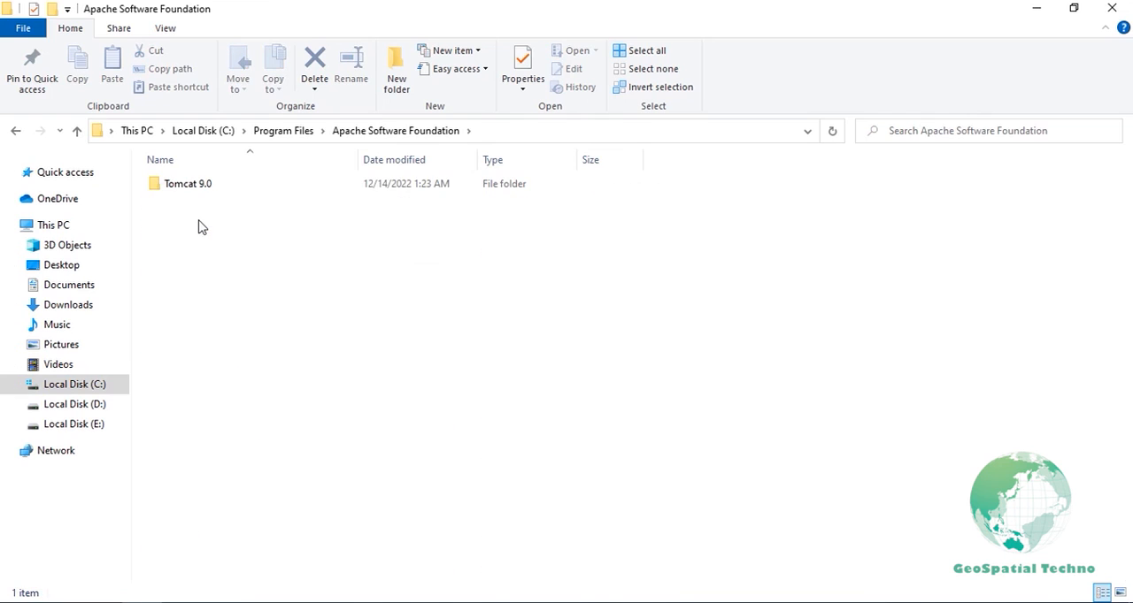
{"action": "double_click", "coordinate": [186, 184]}
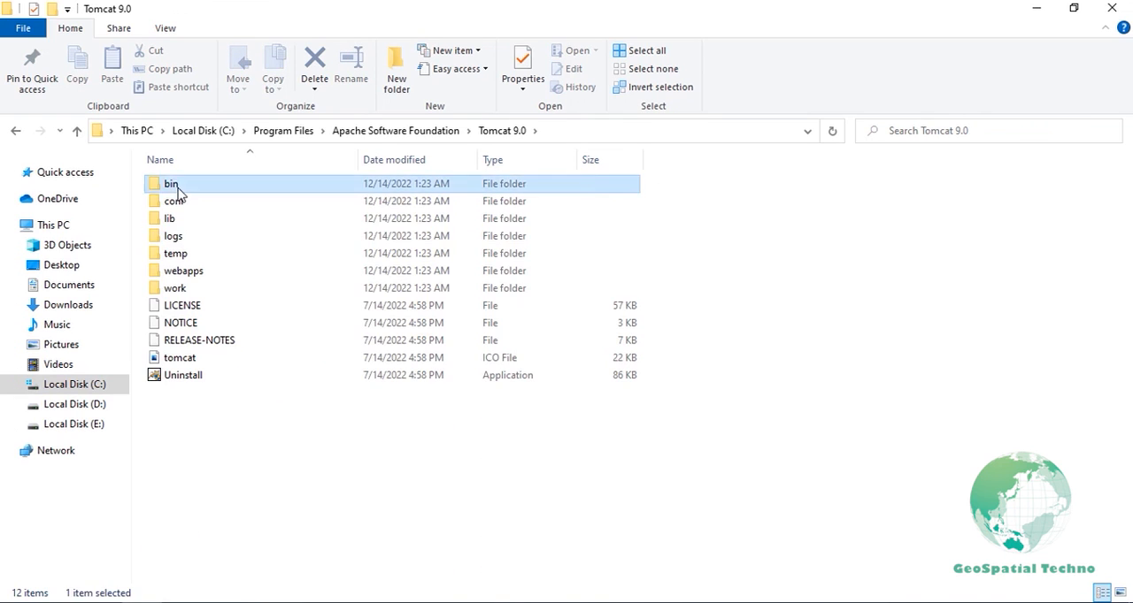
{"action": "double_click", "coordinate": [170, 184]}
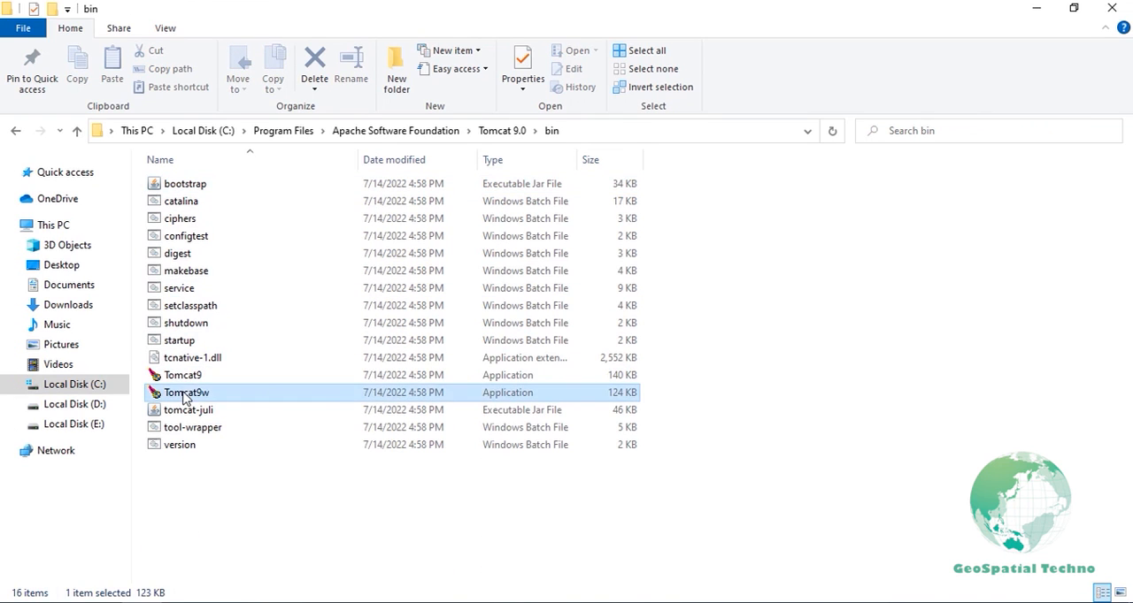
{"action": "double_click", "coordinate": [185, 393]}
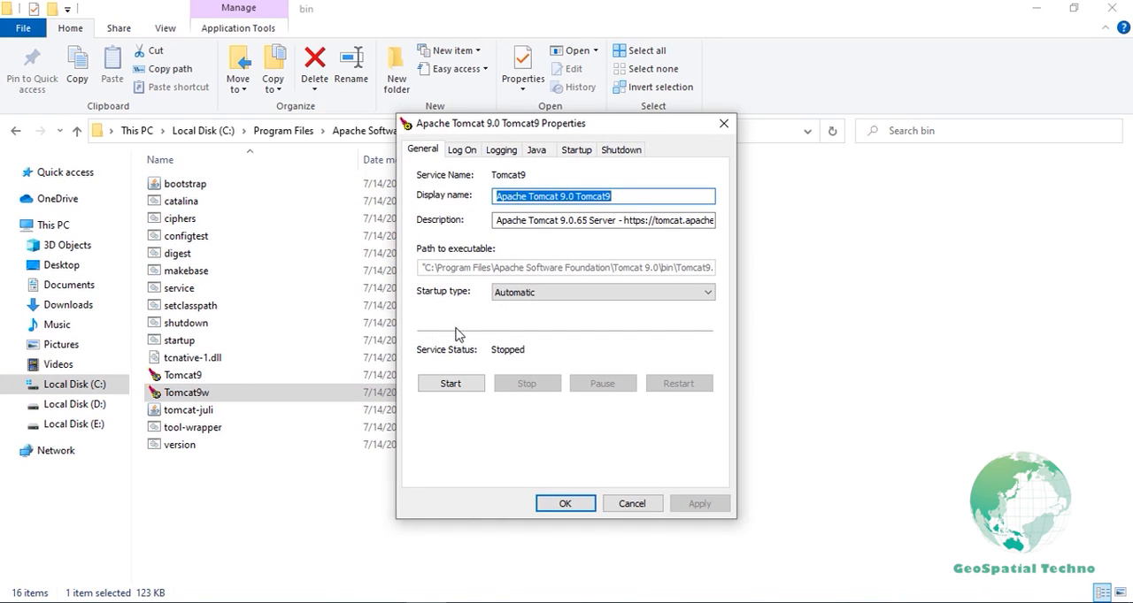
On the Java settings, set initial memory pool 512 MB and maximum memory pool 1024 MB
{"action": "left_click", "coordinate": [534, 148]}
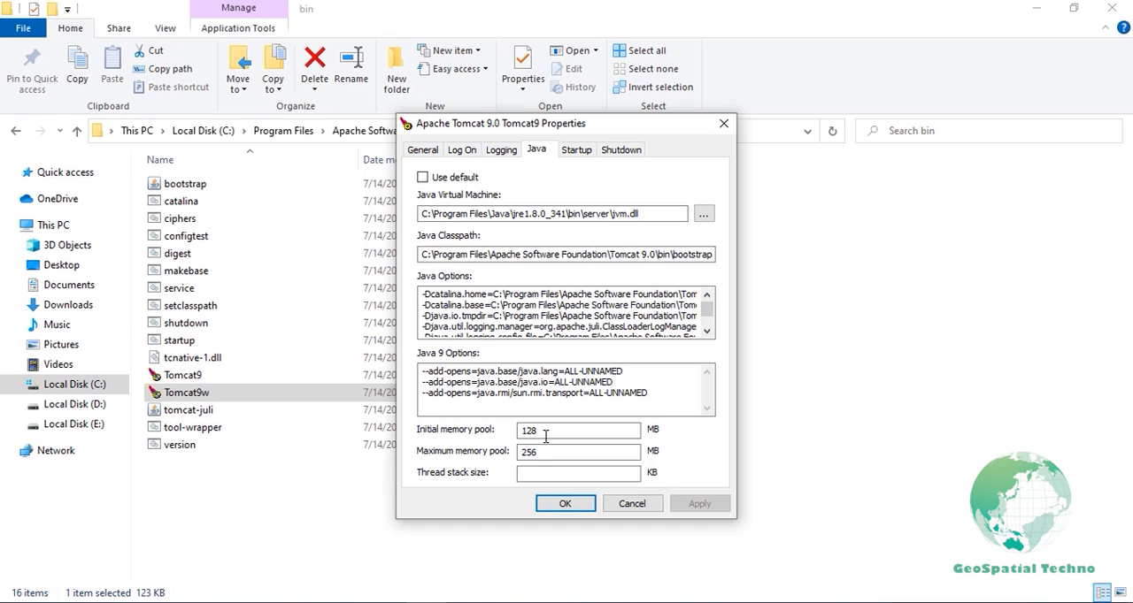
{"action": "type", "text": "5"}
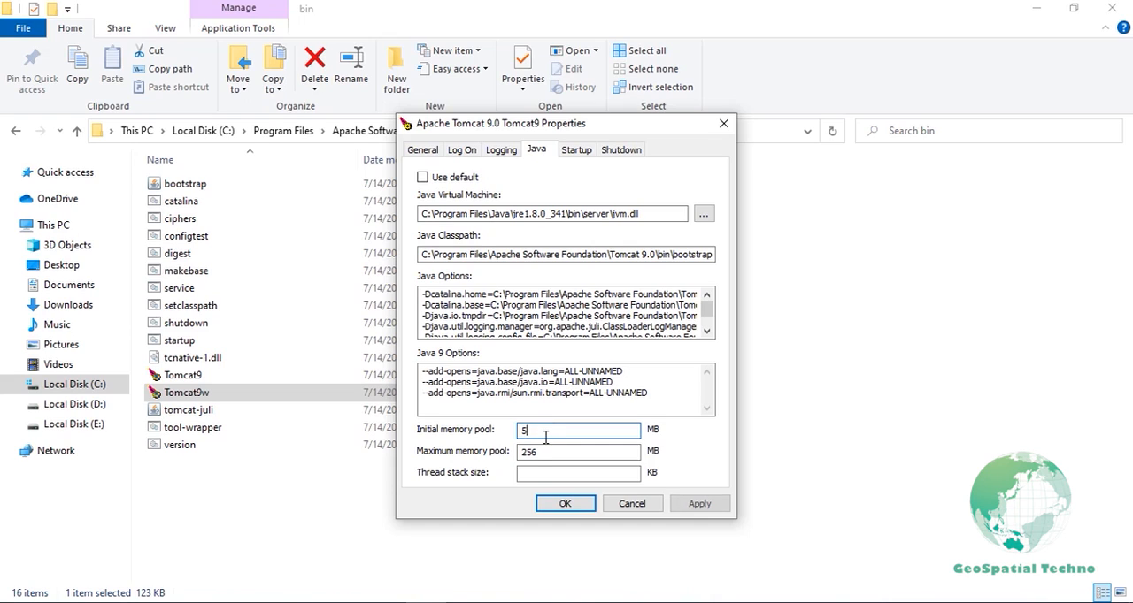
{"action": "type", "text": "12"}
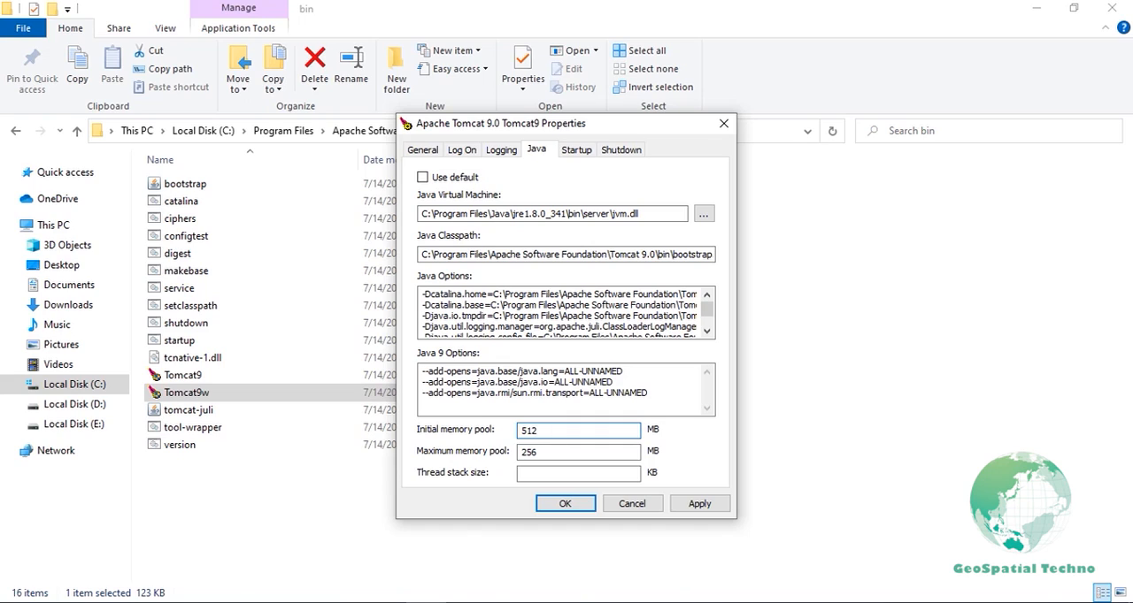
{"action": "left_click", "coordinate": [577, 430]}
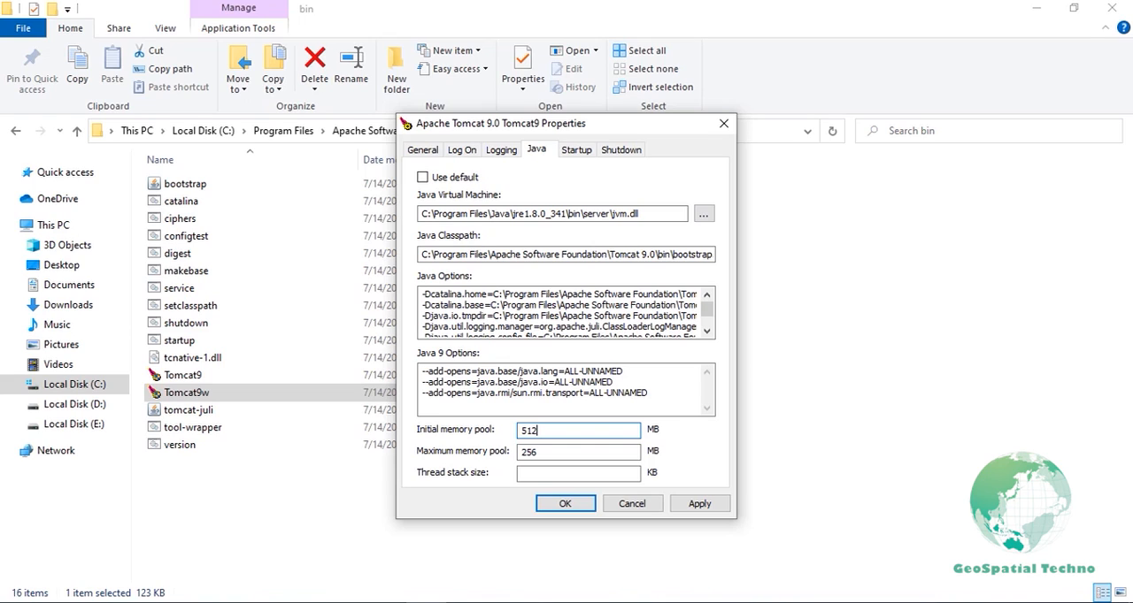
{"action": "mouse_move", "coordinate": [545, 449]}
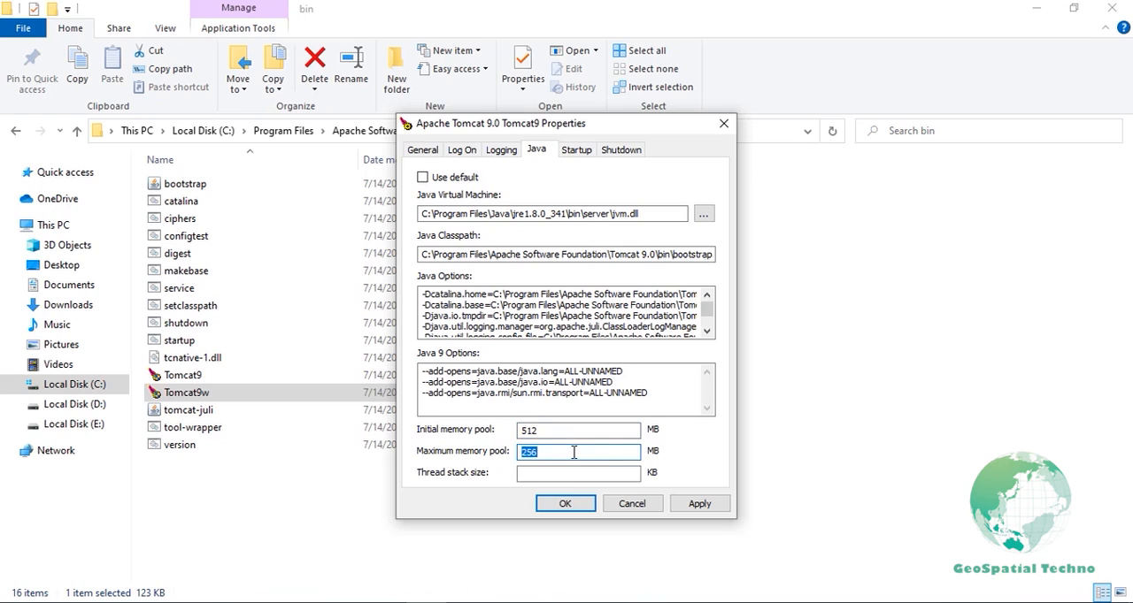
{"action": "type", "text": "1024"}
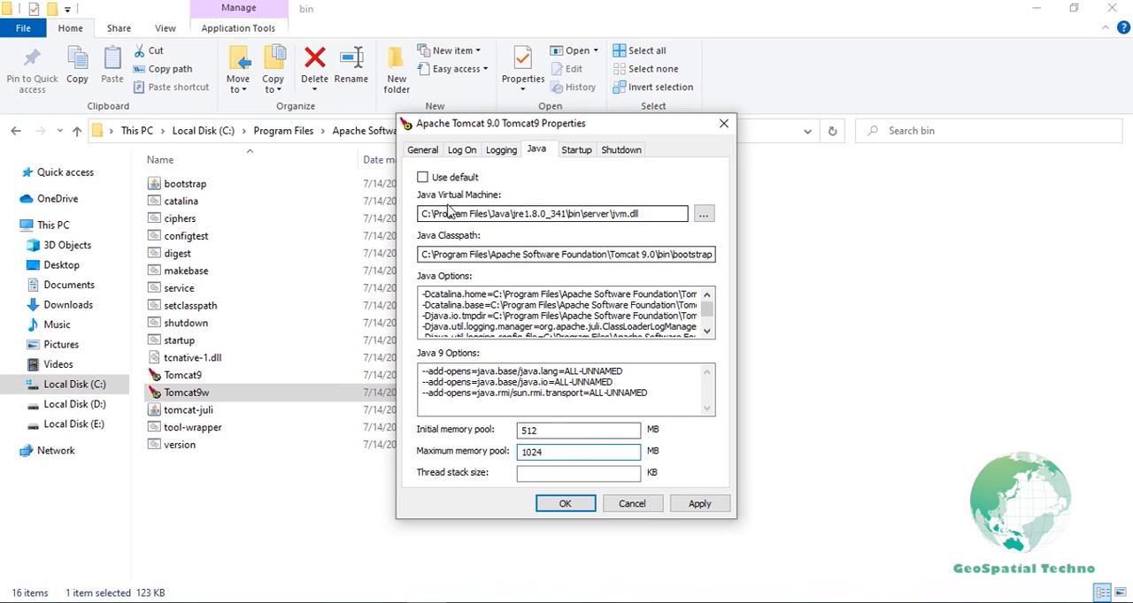
Start the Tomcat9 service from the General settings and dismiss the progress window
{"action": "left_click", "coordinate": [421, 148]}
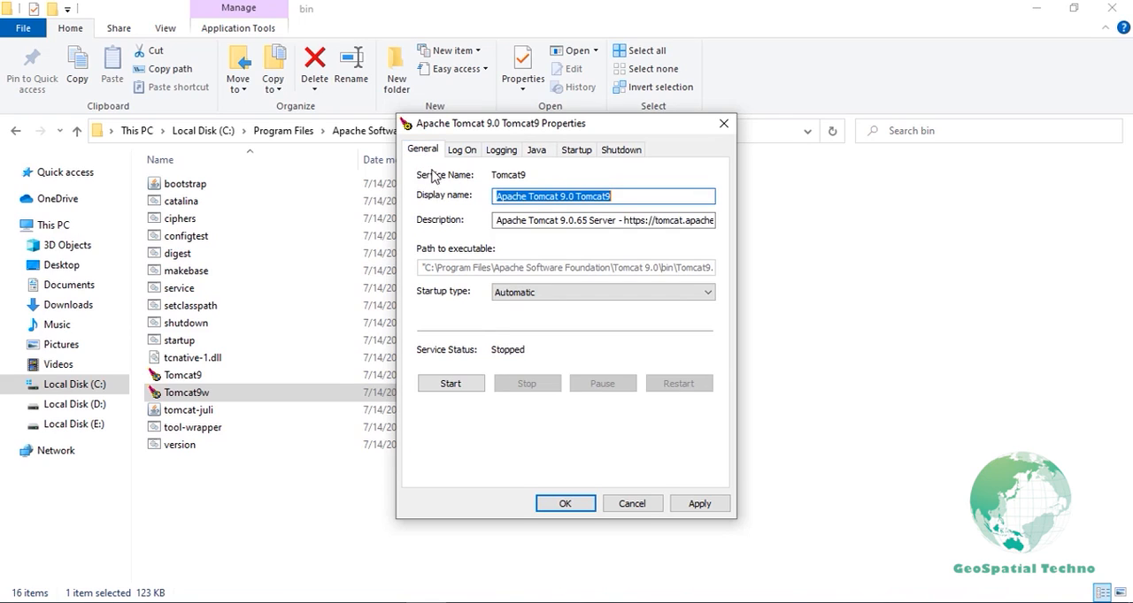
{"action": "left_click", "coordinate": [449, 382]}
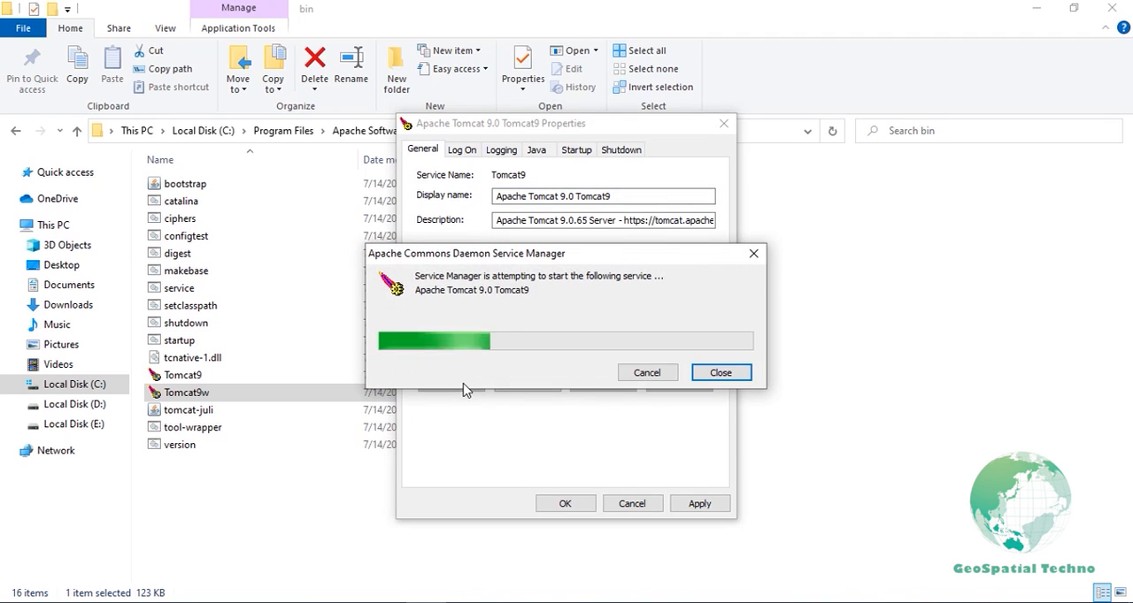
{"action": "left_click", "coordinate": [720, 371]}
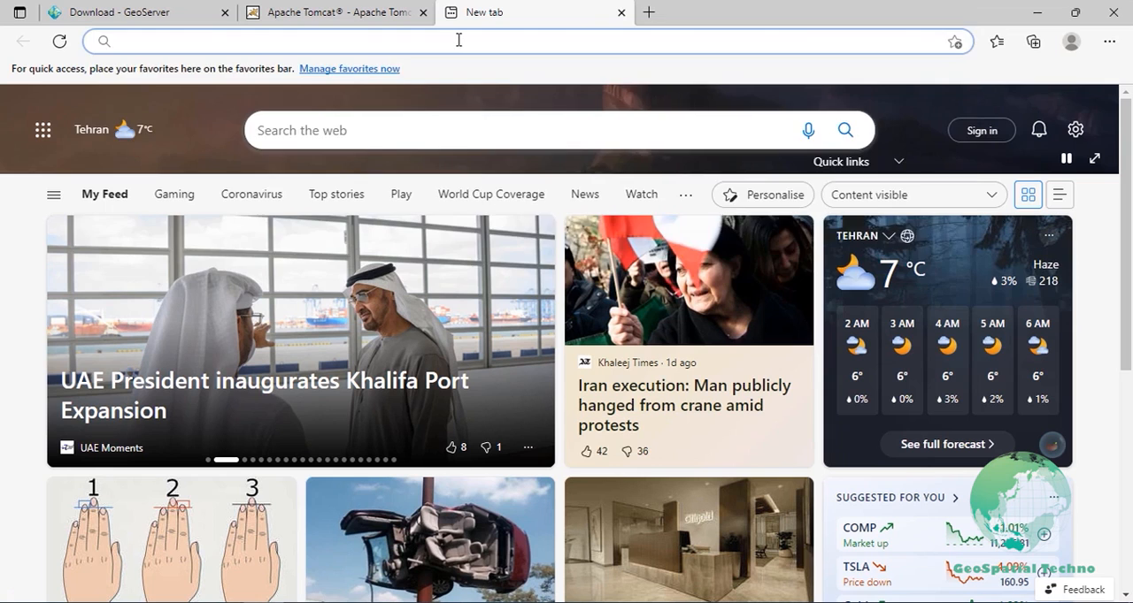
Load localhost:8080/geoserver to see the Tomcat 9.0.65 page, then return to the GeoServer site
{"action": "type", "text": "localhost:8080/geoserver"}
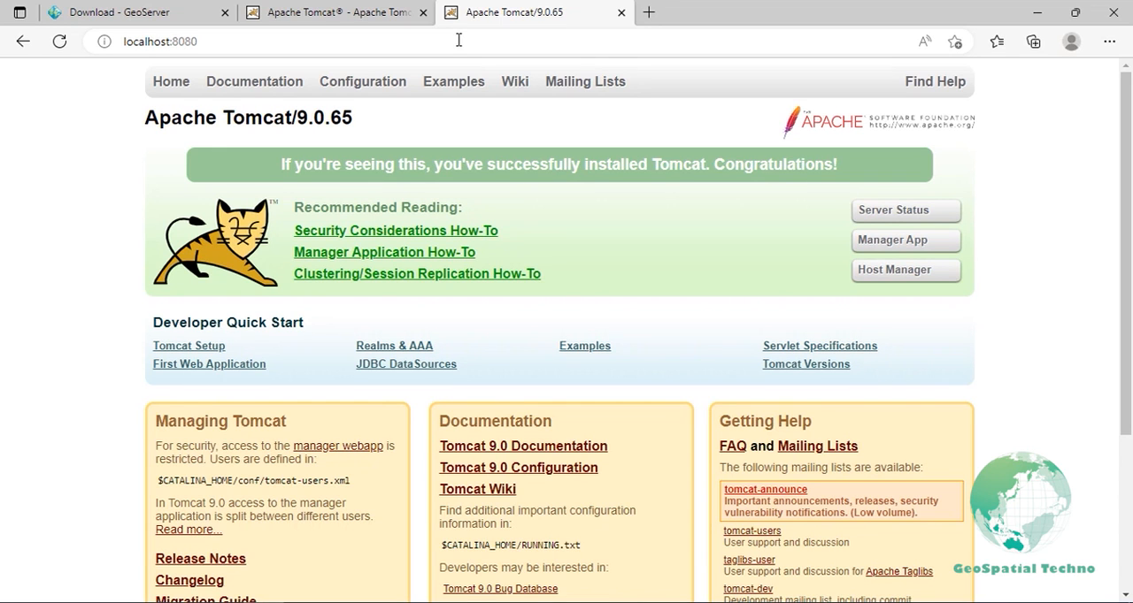
{"action": "left_click", "coordinate": [133, 11]}
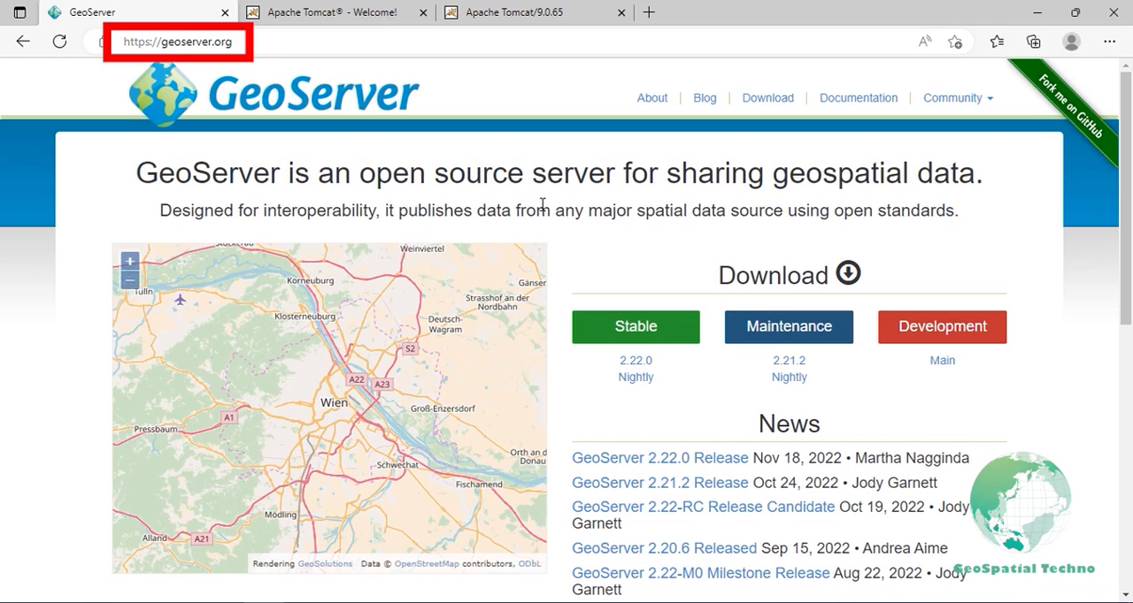
From Download's Archive releases, open GeoServer 2.20.0 and get the Web Archive package
{"action": "left_click", "coordinate": [766, 97]}
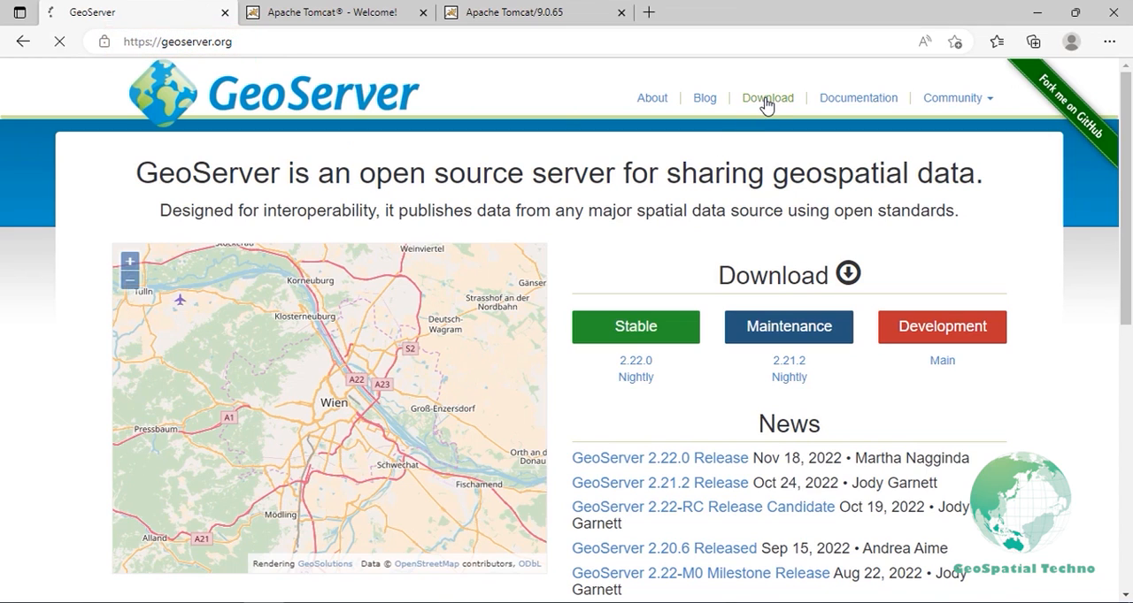
{"action": "left_click", "coordinate": [766, 97]}
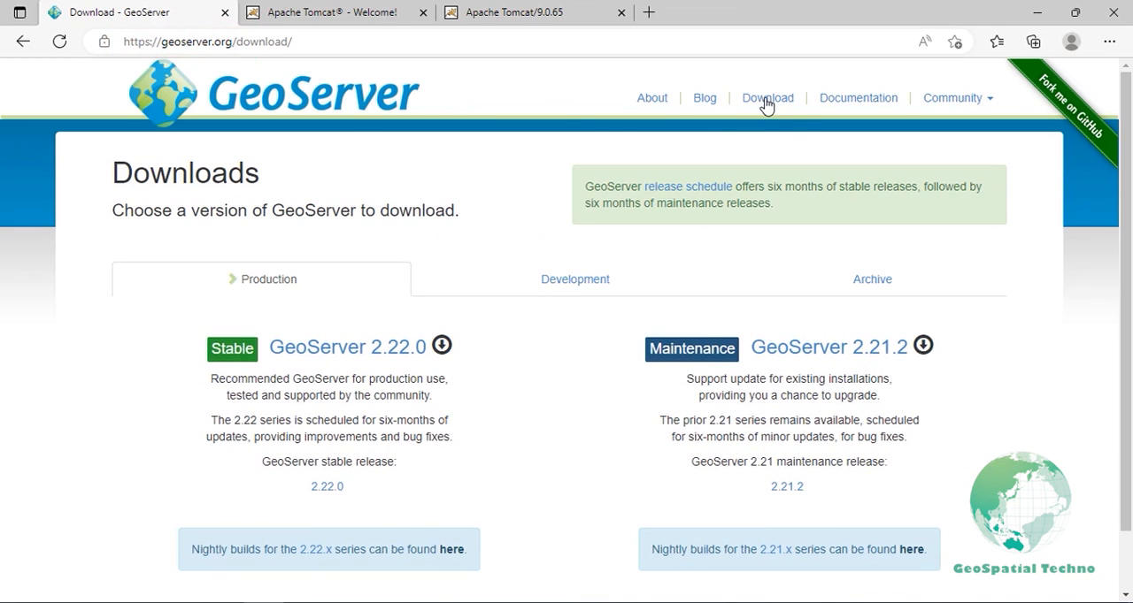
{"action": "left_click", "coordinate": [871, 280]}
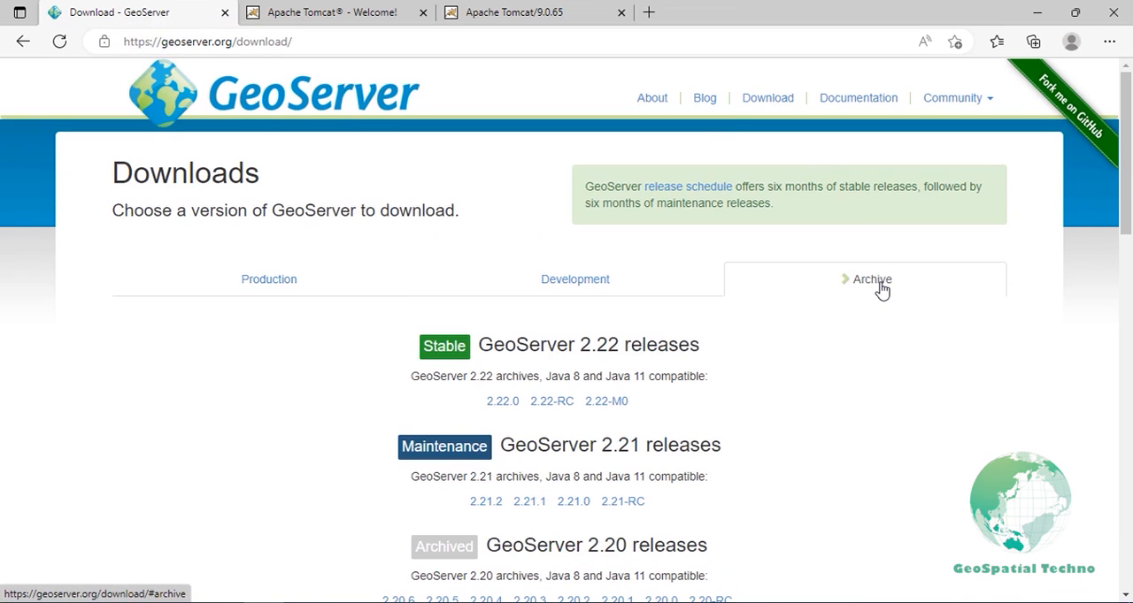
{"action": "scroll", "scroll_direction": "down", "scroll_amount": 3}
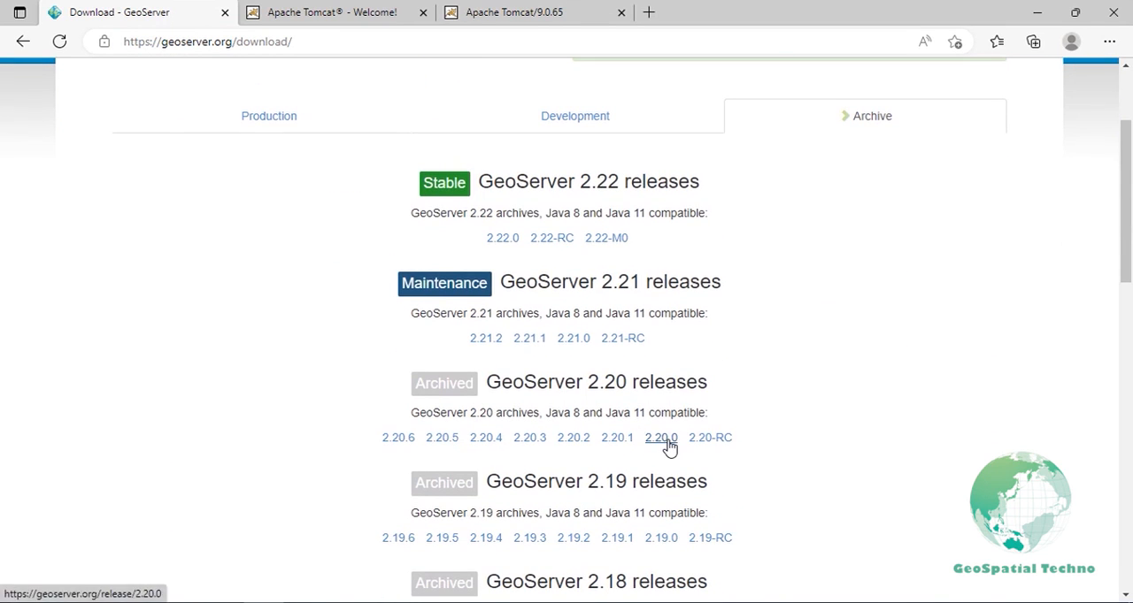
{"action": "left_click", "coordinate": [661, 437]}
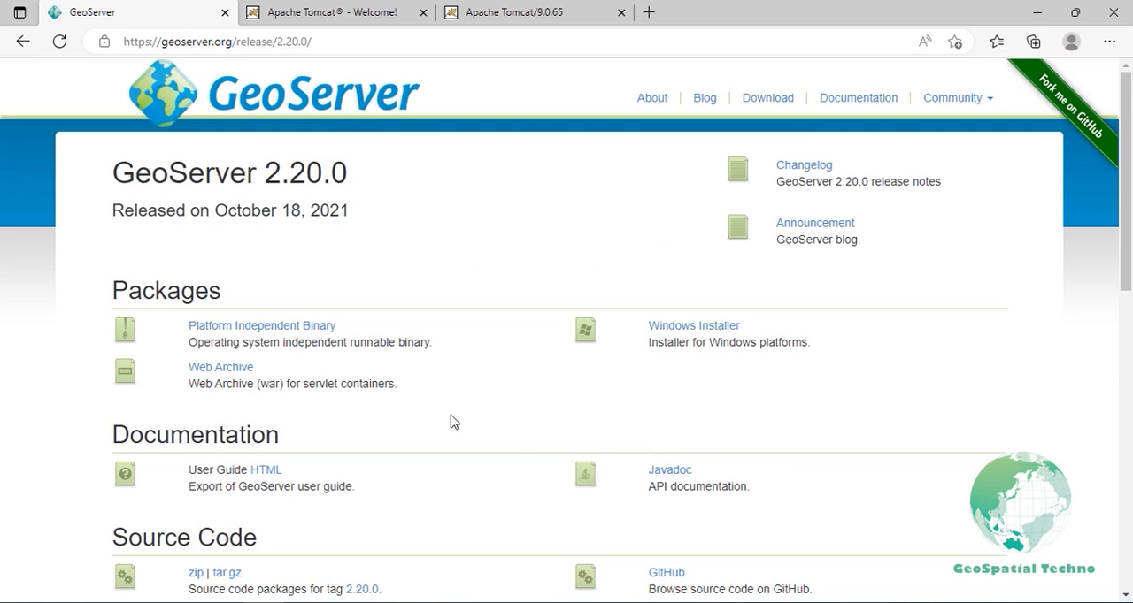
{"action": "left_click", "coordinate": [219, 366]}
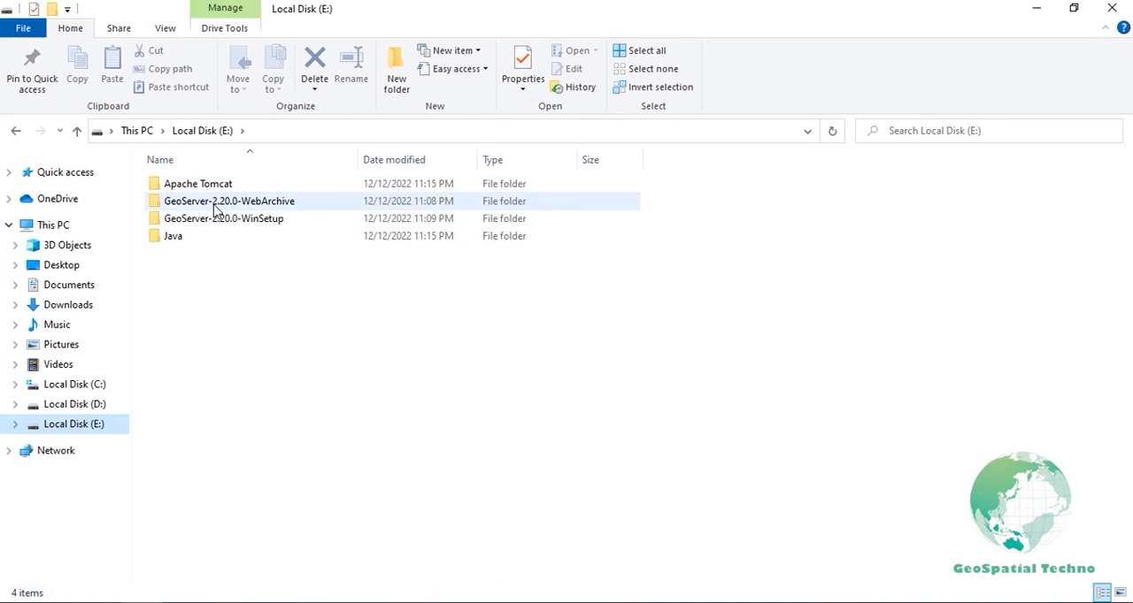
Copy geoserver.war from the WebArchive folder into C:\Program Files\...\Tomcat 9.0\webapps
{"action": "double_click", "coordinate": [228, 201]}
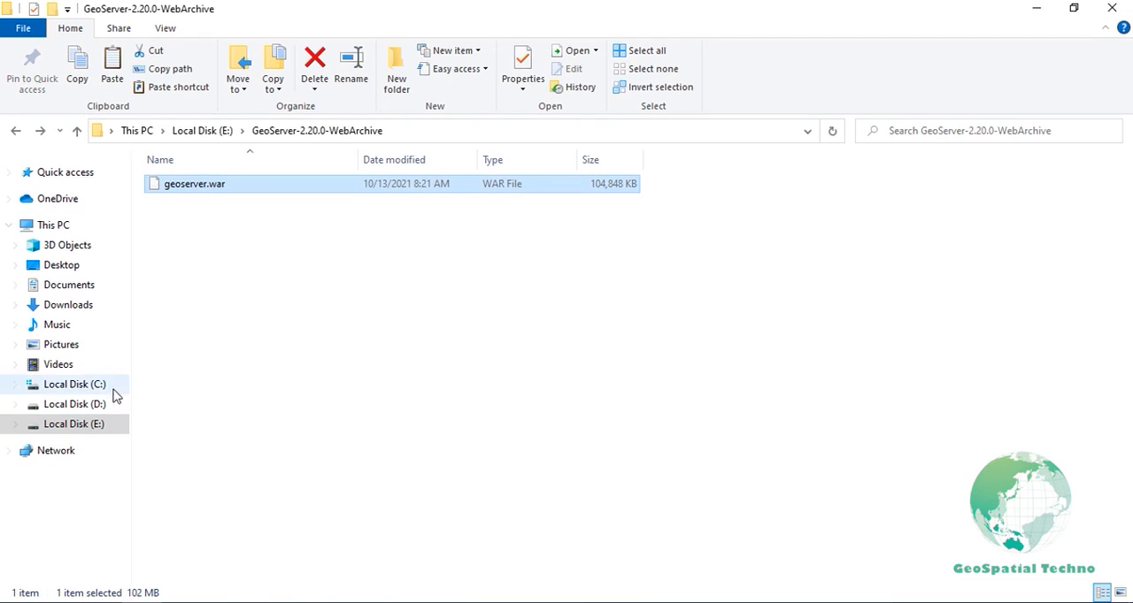
{"action": "left_click", "coordinate": [75, 384]}
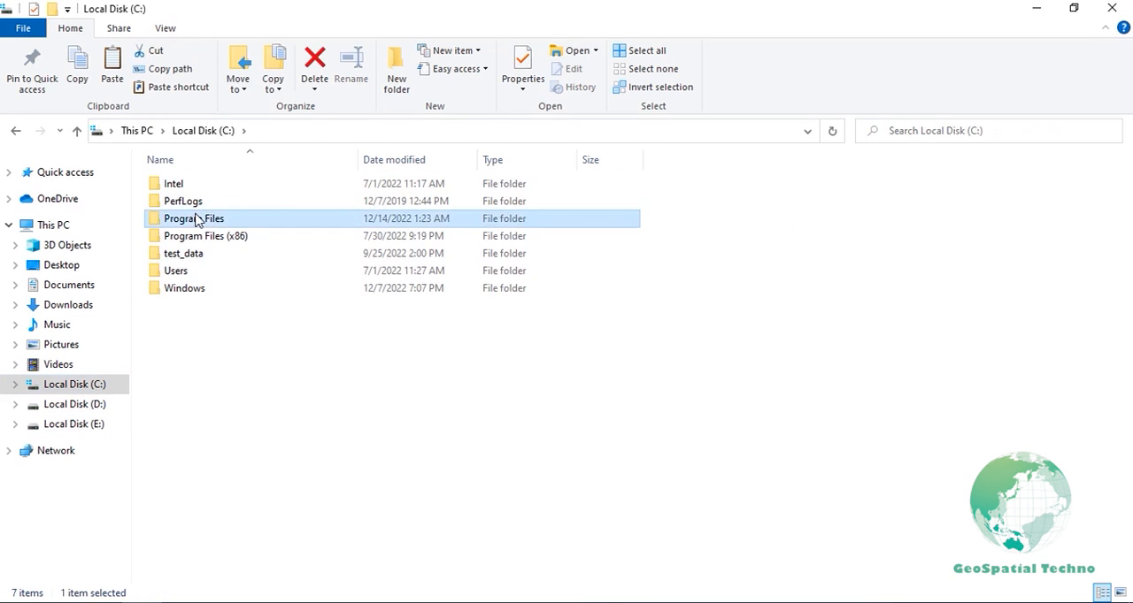
{"action": "double_click", "coordinate": [192, 220]}
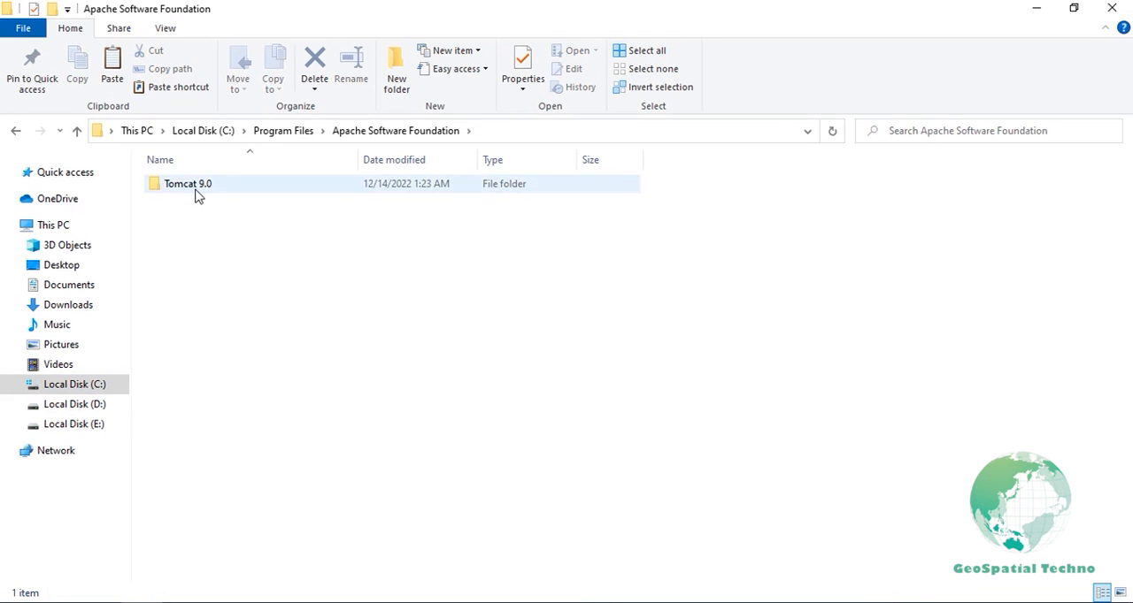
{"action": "right_click", "coordinate": [191, 280]}
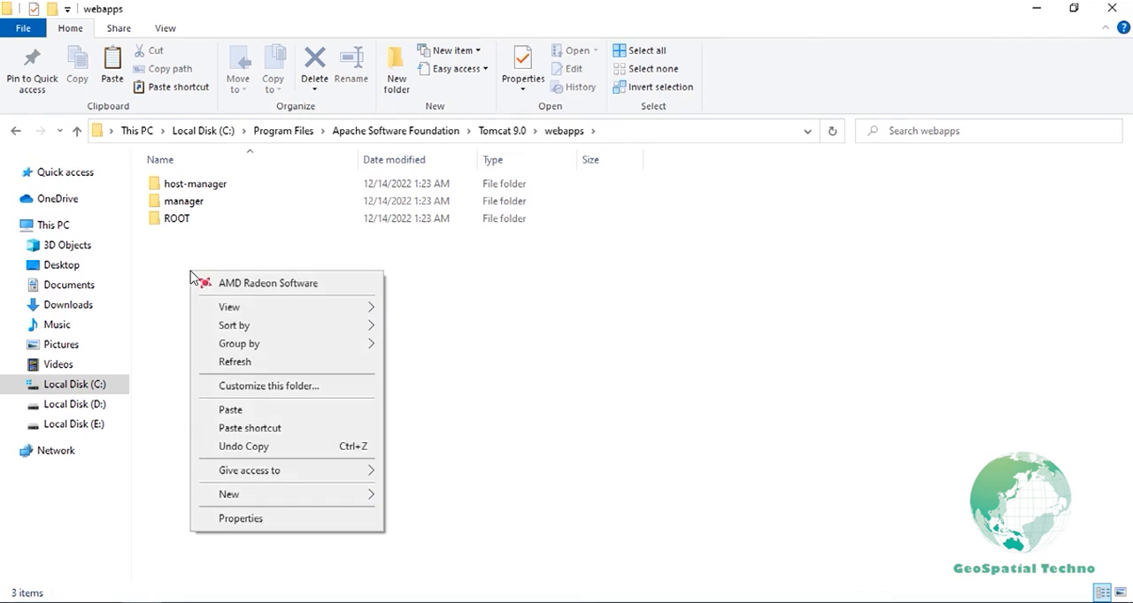
{"action": "left_click", "coordinate": [230, 409]}
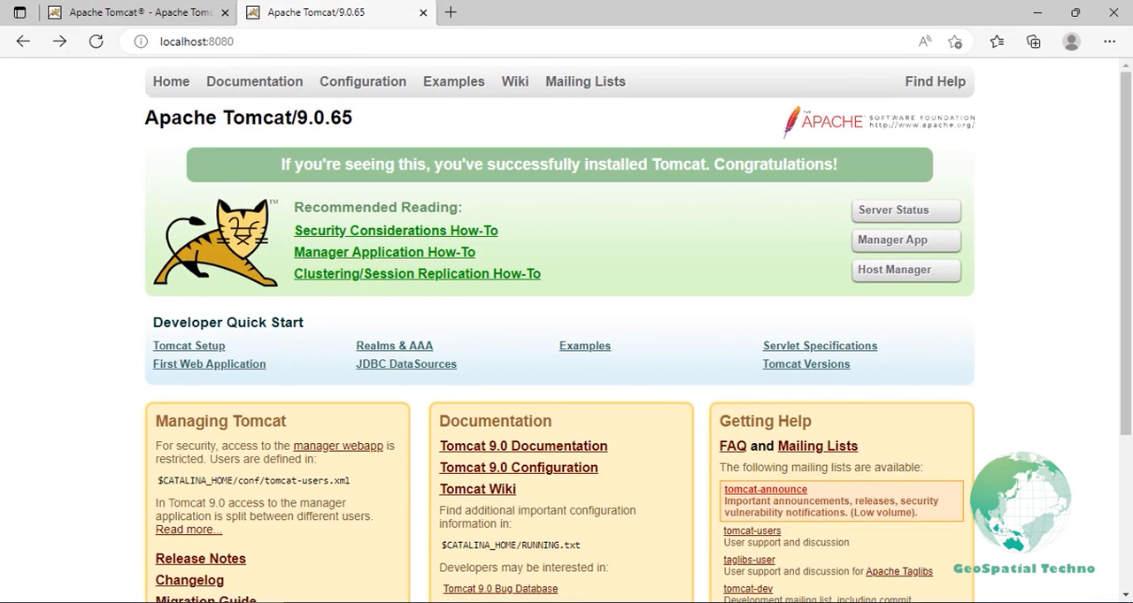
{"action": "mouse_move", "coordinate": [393, 540]}
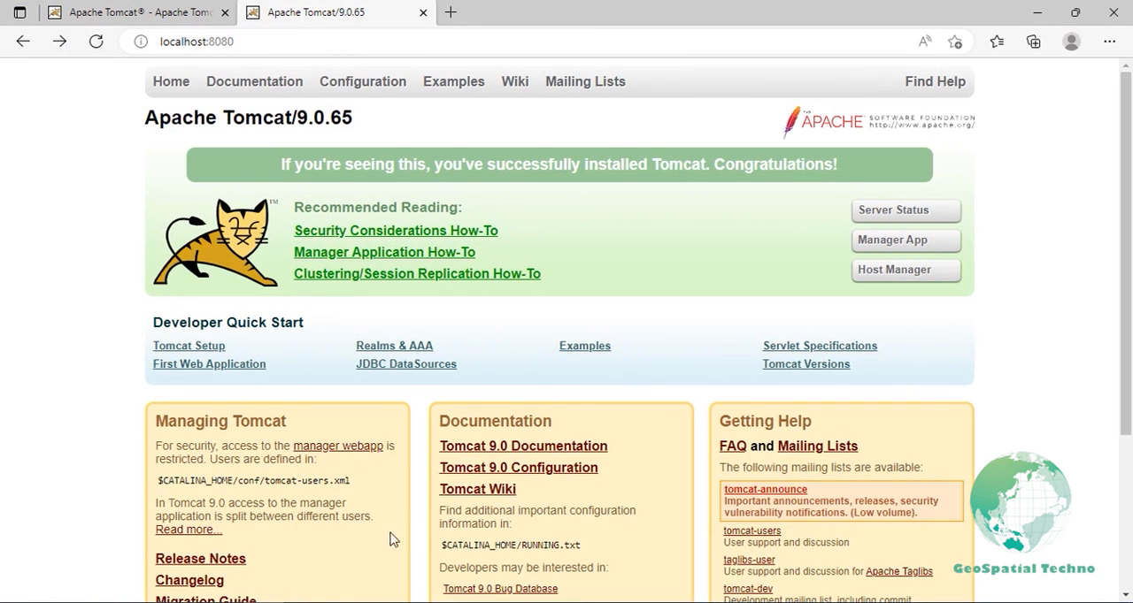
{"action": "mouse_move", "coordinate": [551, 347]}
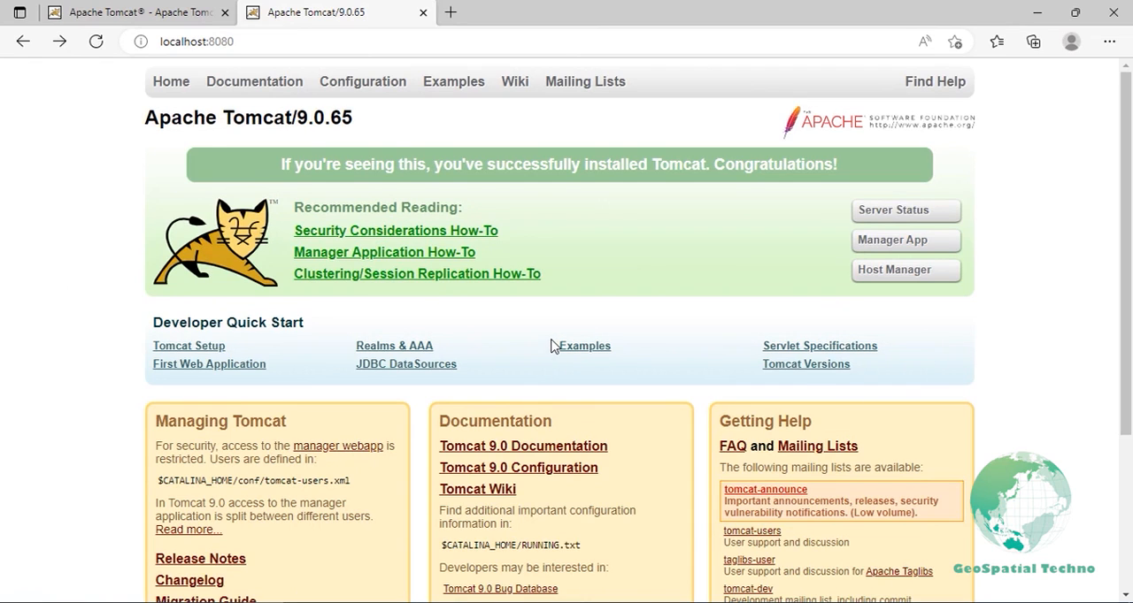
Enter the Manager App with the admin credentials to reach the Web Application Manager
{"action": "left_click", "coordinate": [905, 240]}
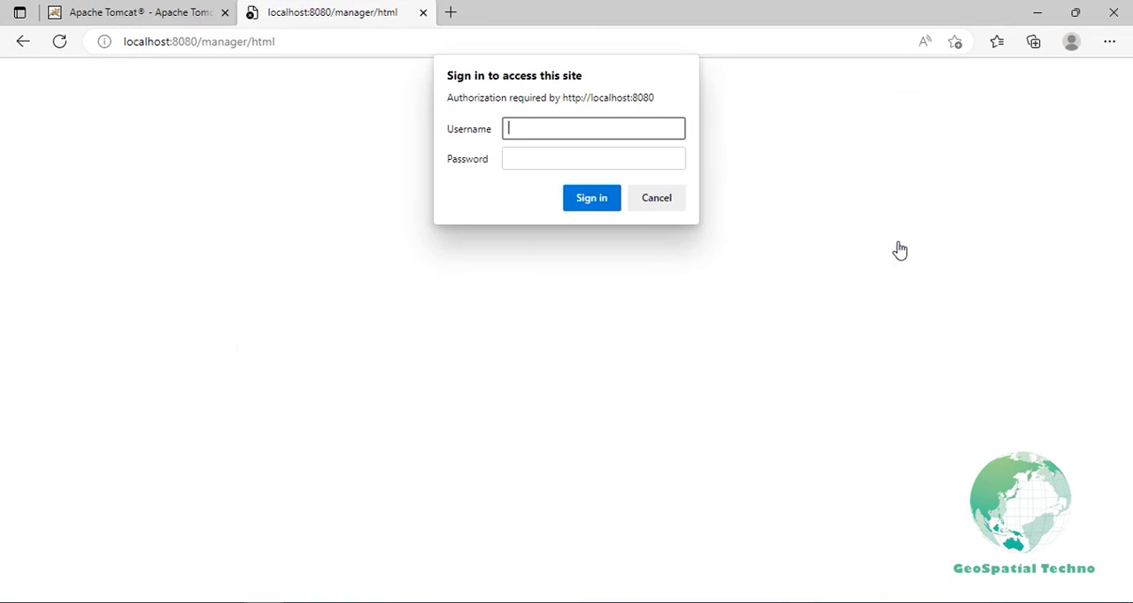
{"action": "type", "text": "admin"}
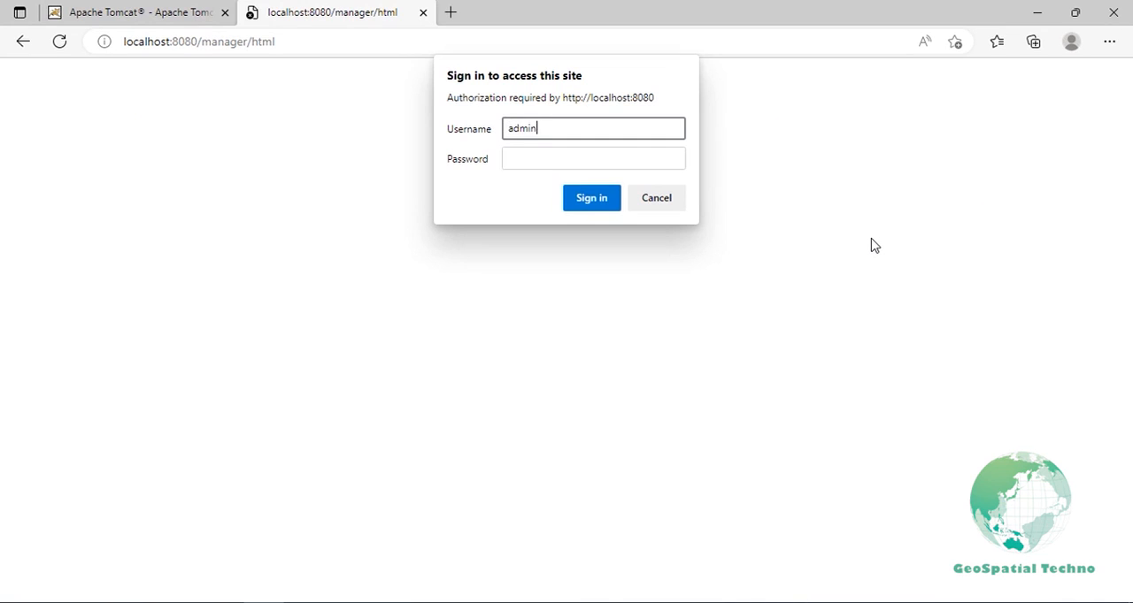
{"action": "left_click", "coordinate": [591, 198]}
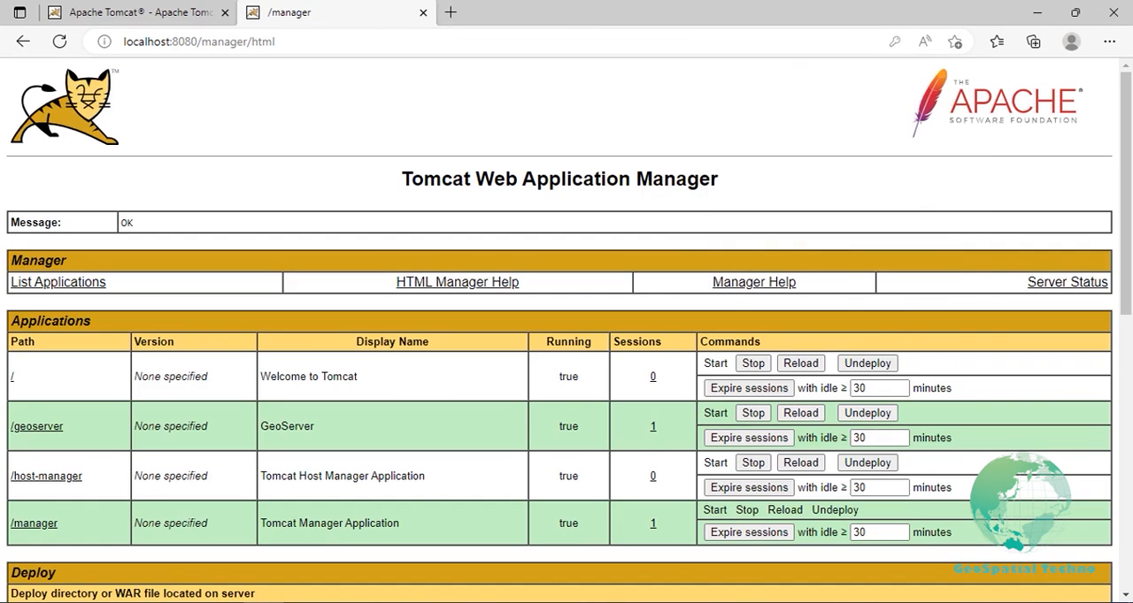
{"action": "mouse_move", "coordinate": [189, 535]}
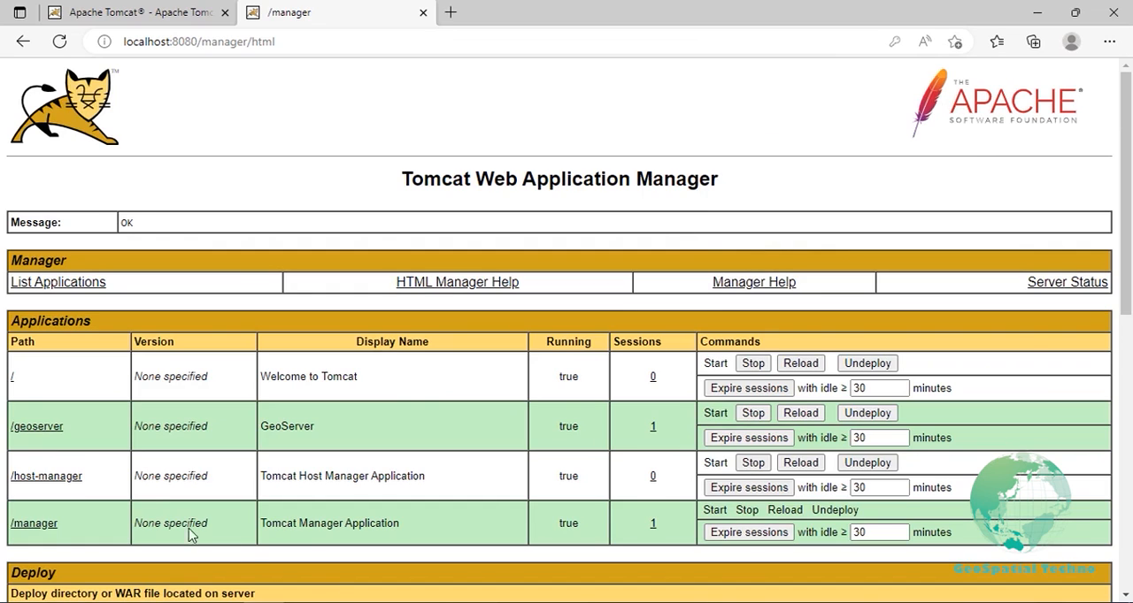
Open the /geoserver application from the Applications table, then return to the Tomcat page
{"action": "left_click", "coordinate": [36, 425]}
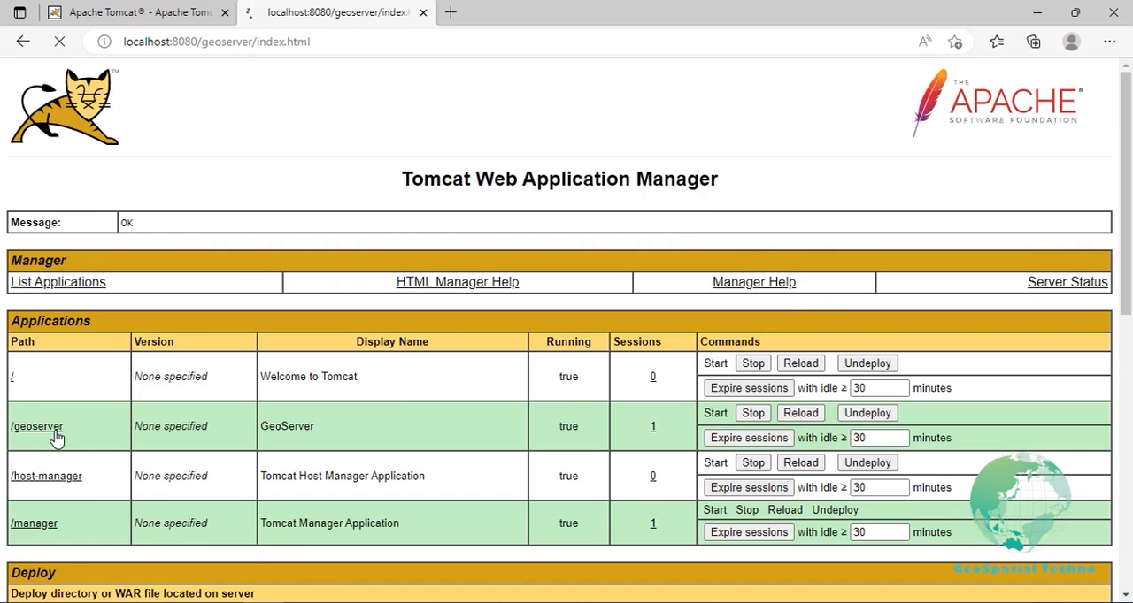
{"action": "left_click", "coordinate": [35, 426]}
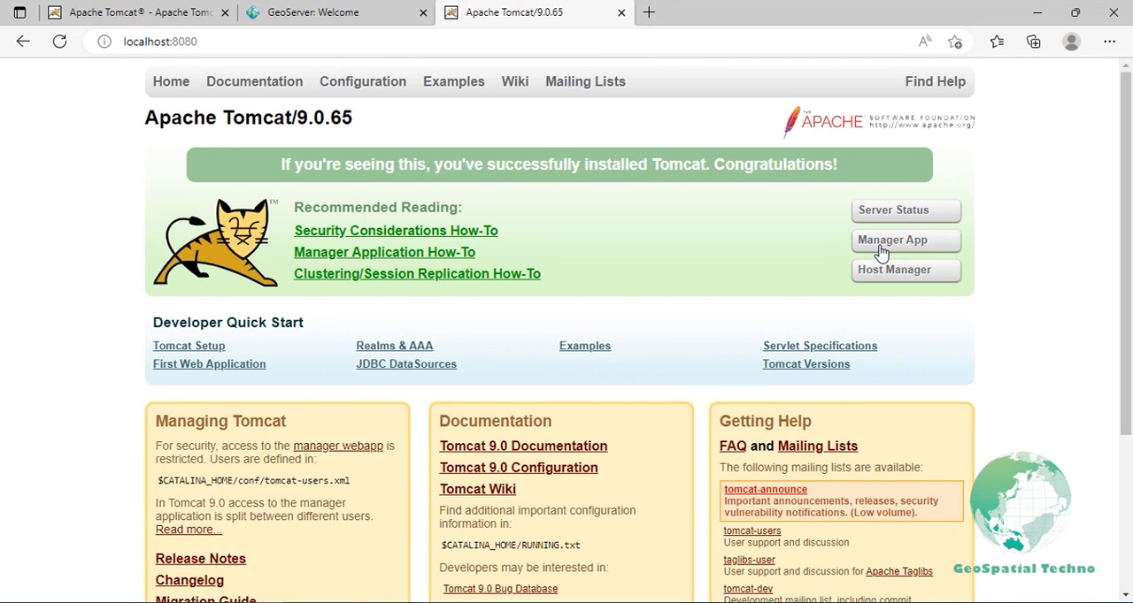
Stop the /geoserver application and undeploy it so it leaves the Applications list
{"action": "left_click", "coordinate": [892, 241]}
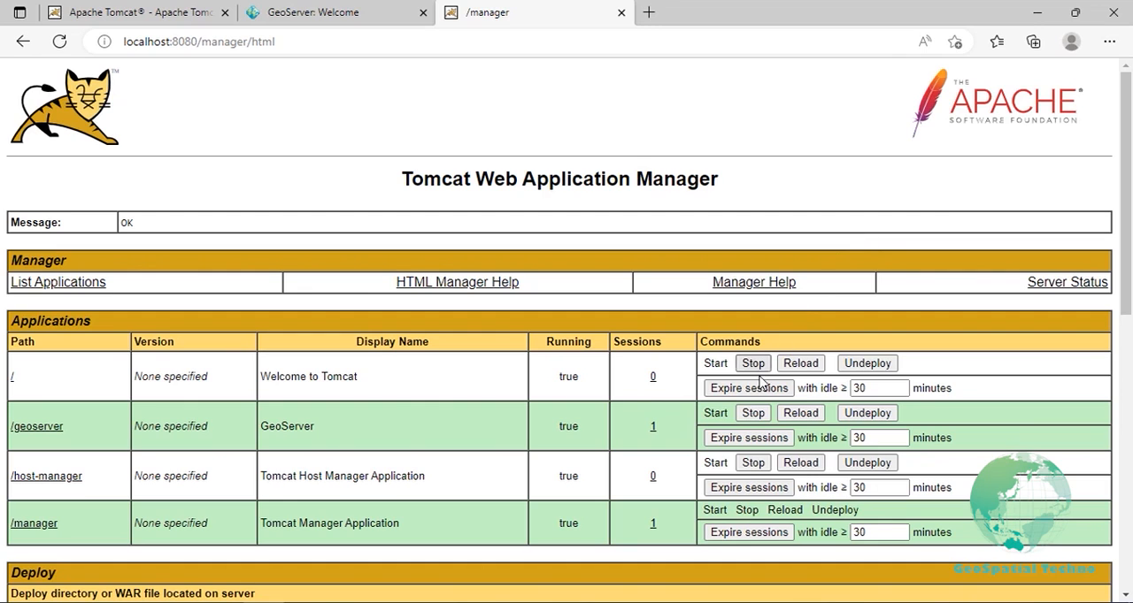
{"action": "left_click", "coordinate": [753, 413]}
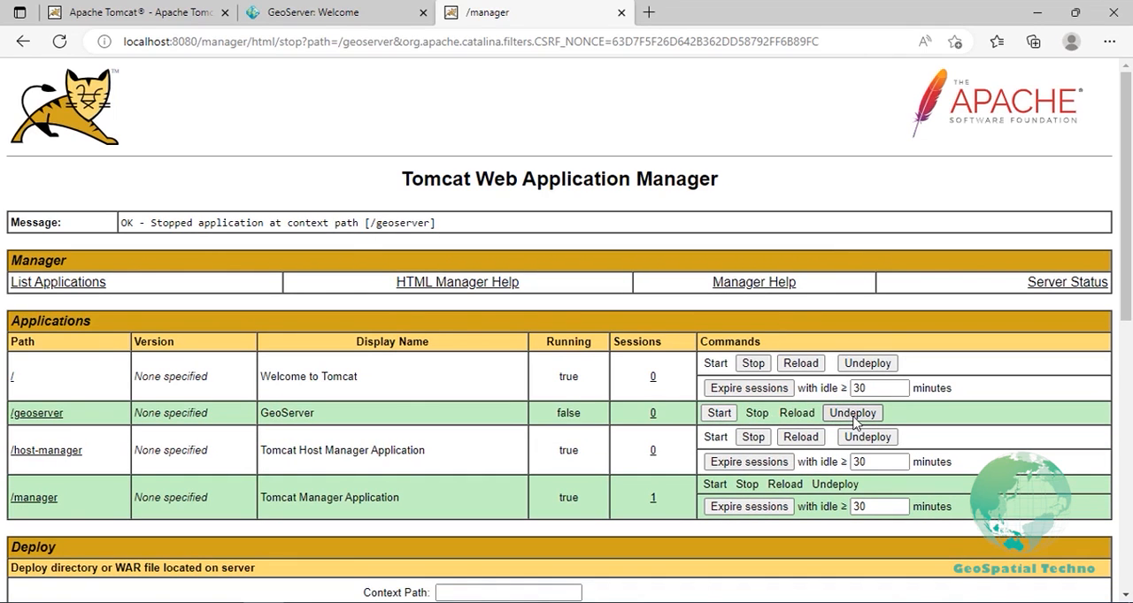
{"action": "left_click", "coordinate": [851, 413]}
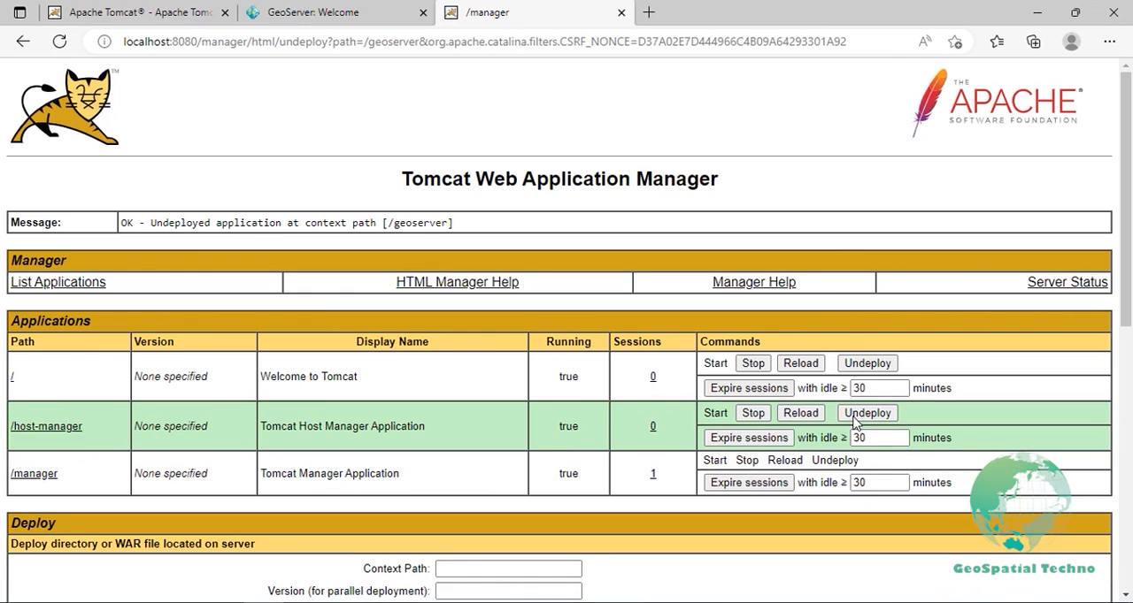